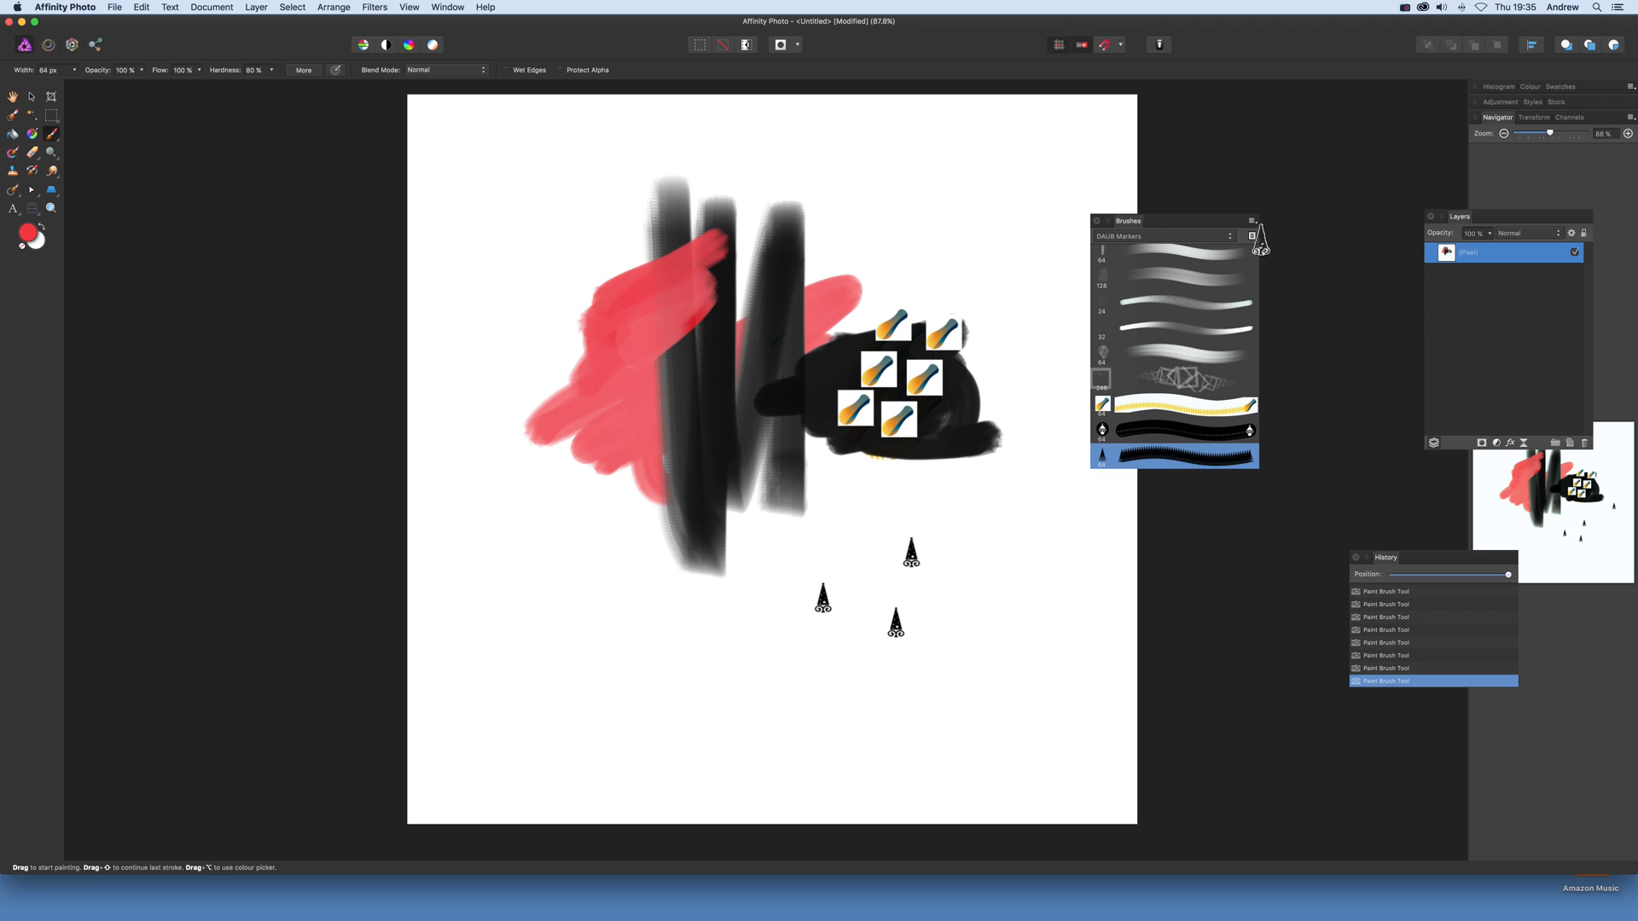
{"action": "mouse_move", "coordinate": [1253, 227]}
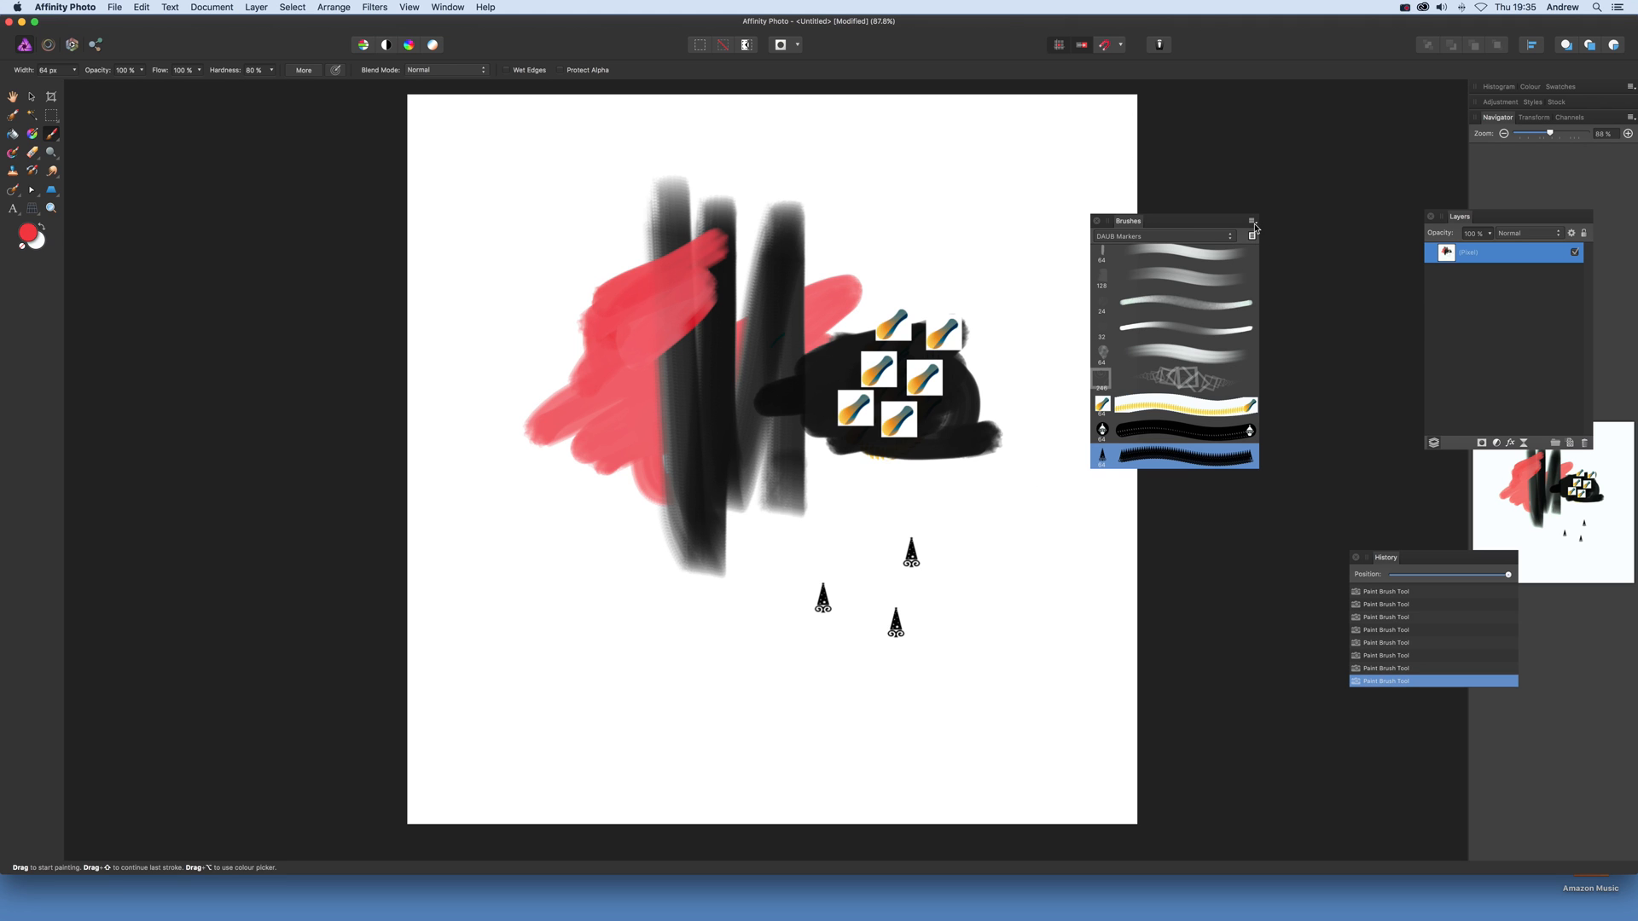
- From the Brushes panel menu, start a New Image Brush to browse the Christmas tree PNGs
{"action": "left_click", "coordinate": [1252, 220]}
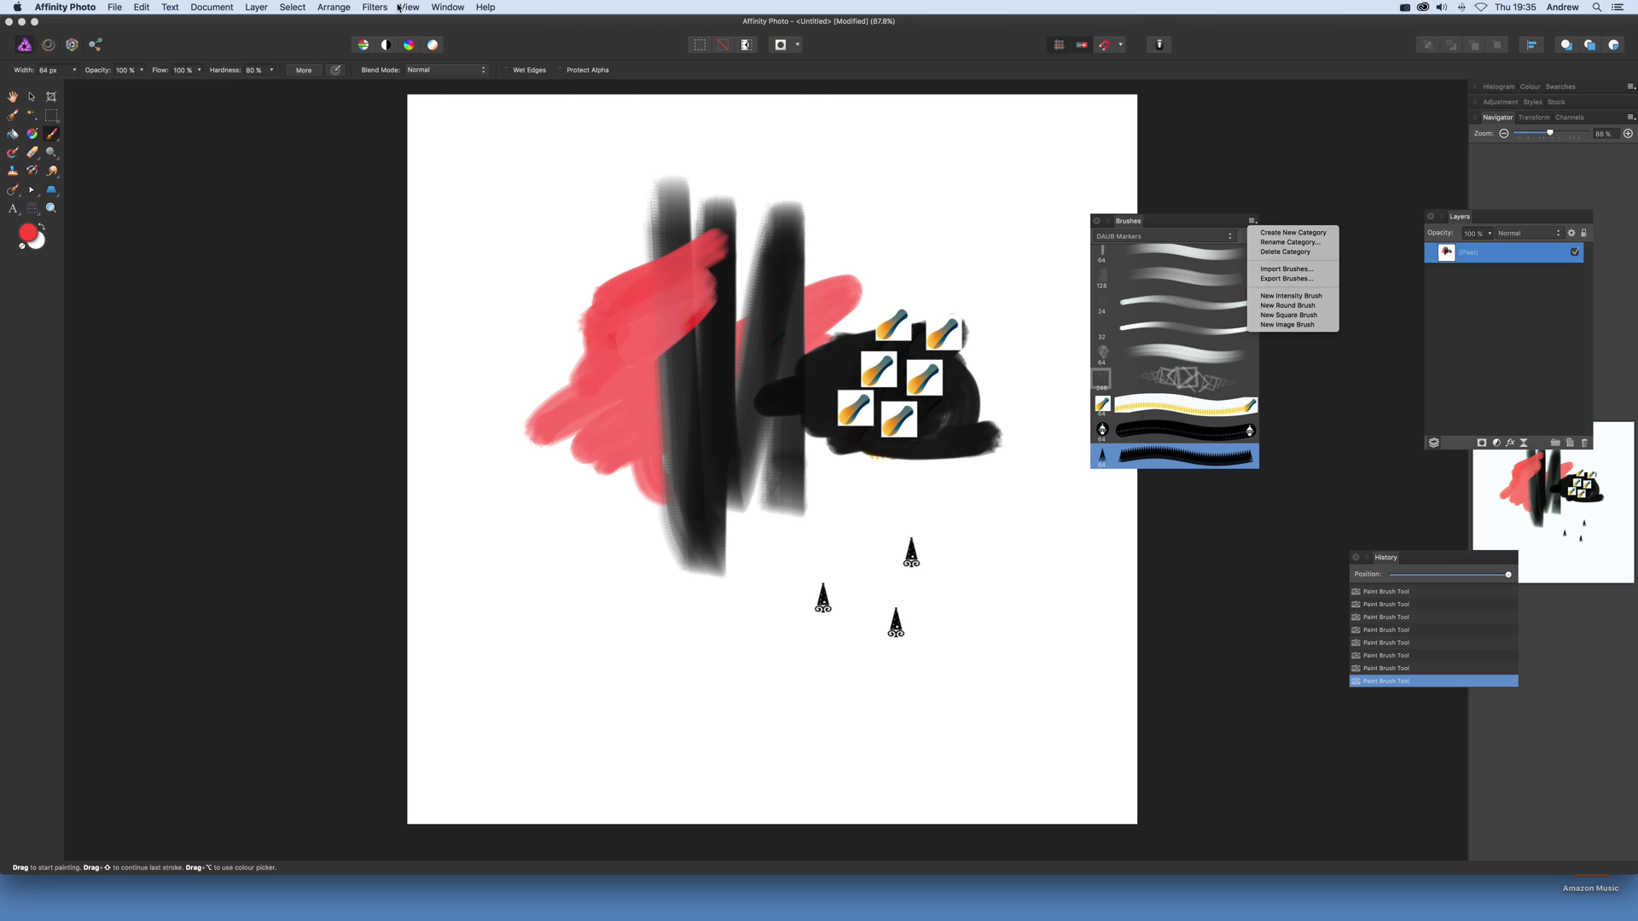
{"action": "left_click", "coordinate": [409, 8]}
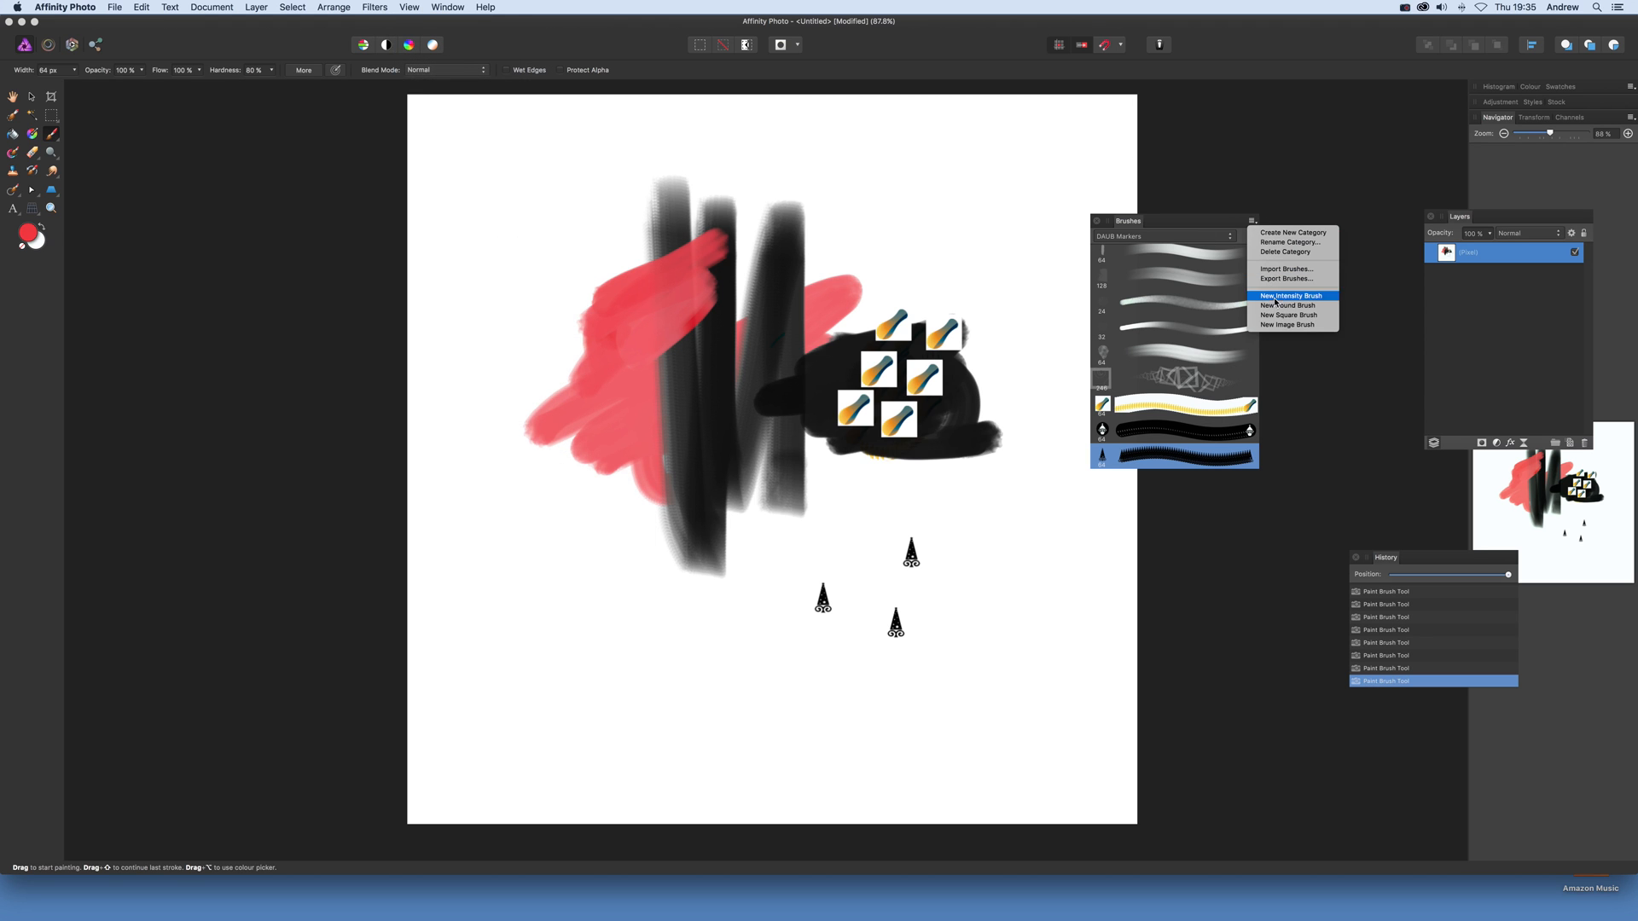
{"action": "left_click", "coordinate": [1279, 331]}
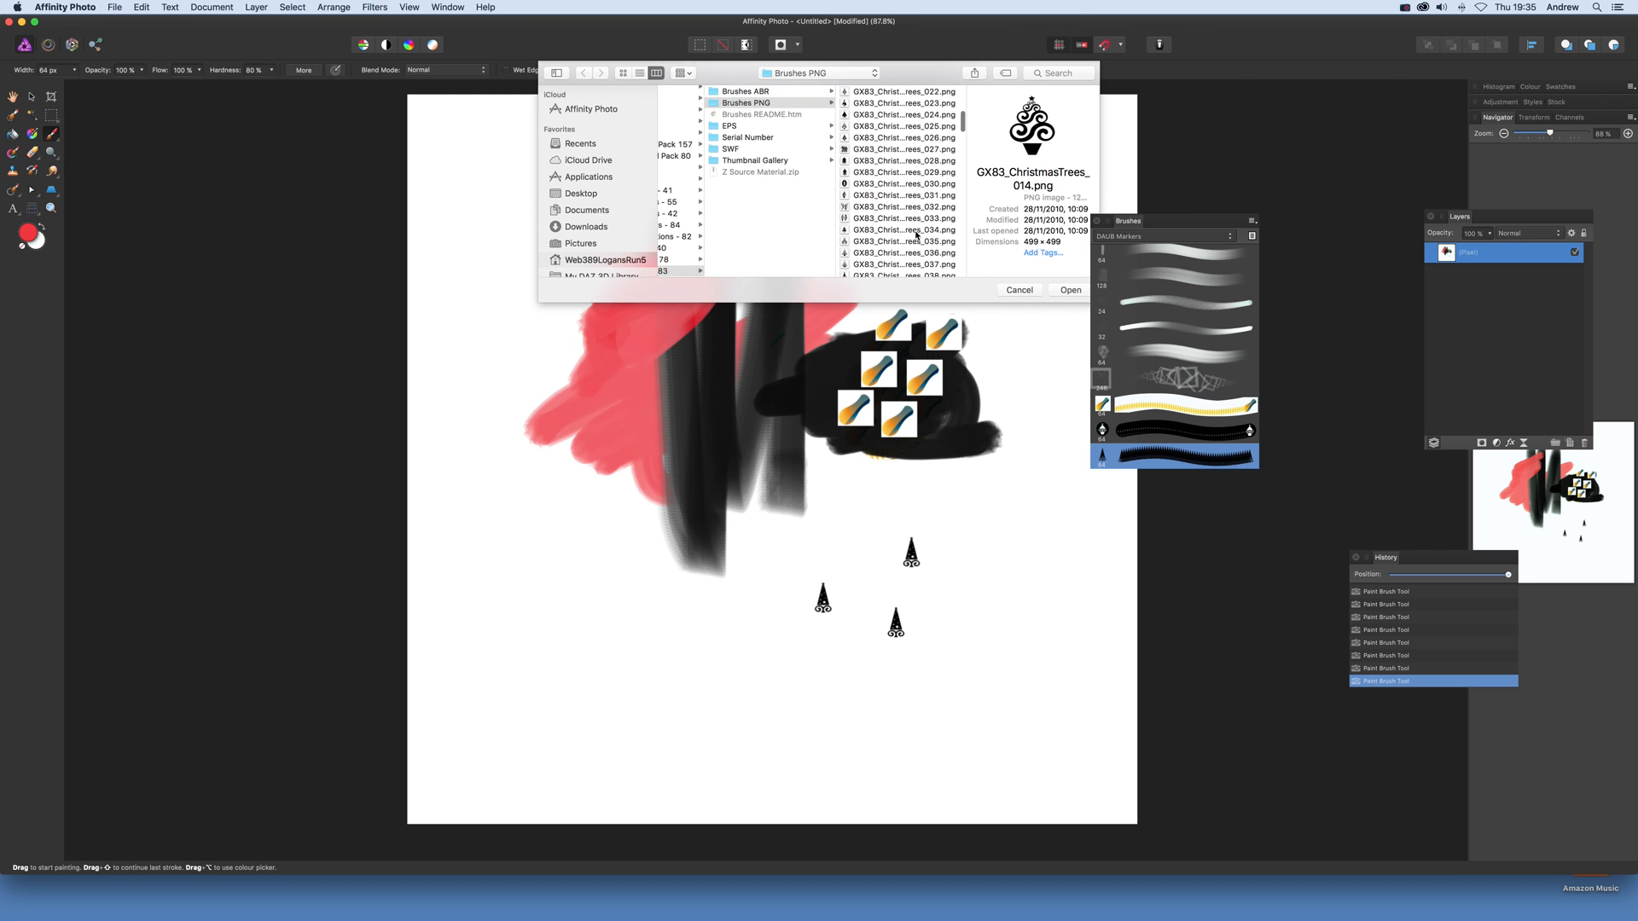
- Preview trees 031 and 032, then import GX83_ChristmasTrees_030.png as the brush
{"action": "left_click", "coordinate": [904, 196]}
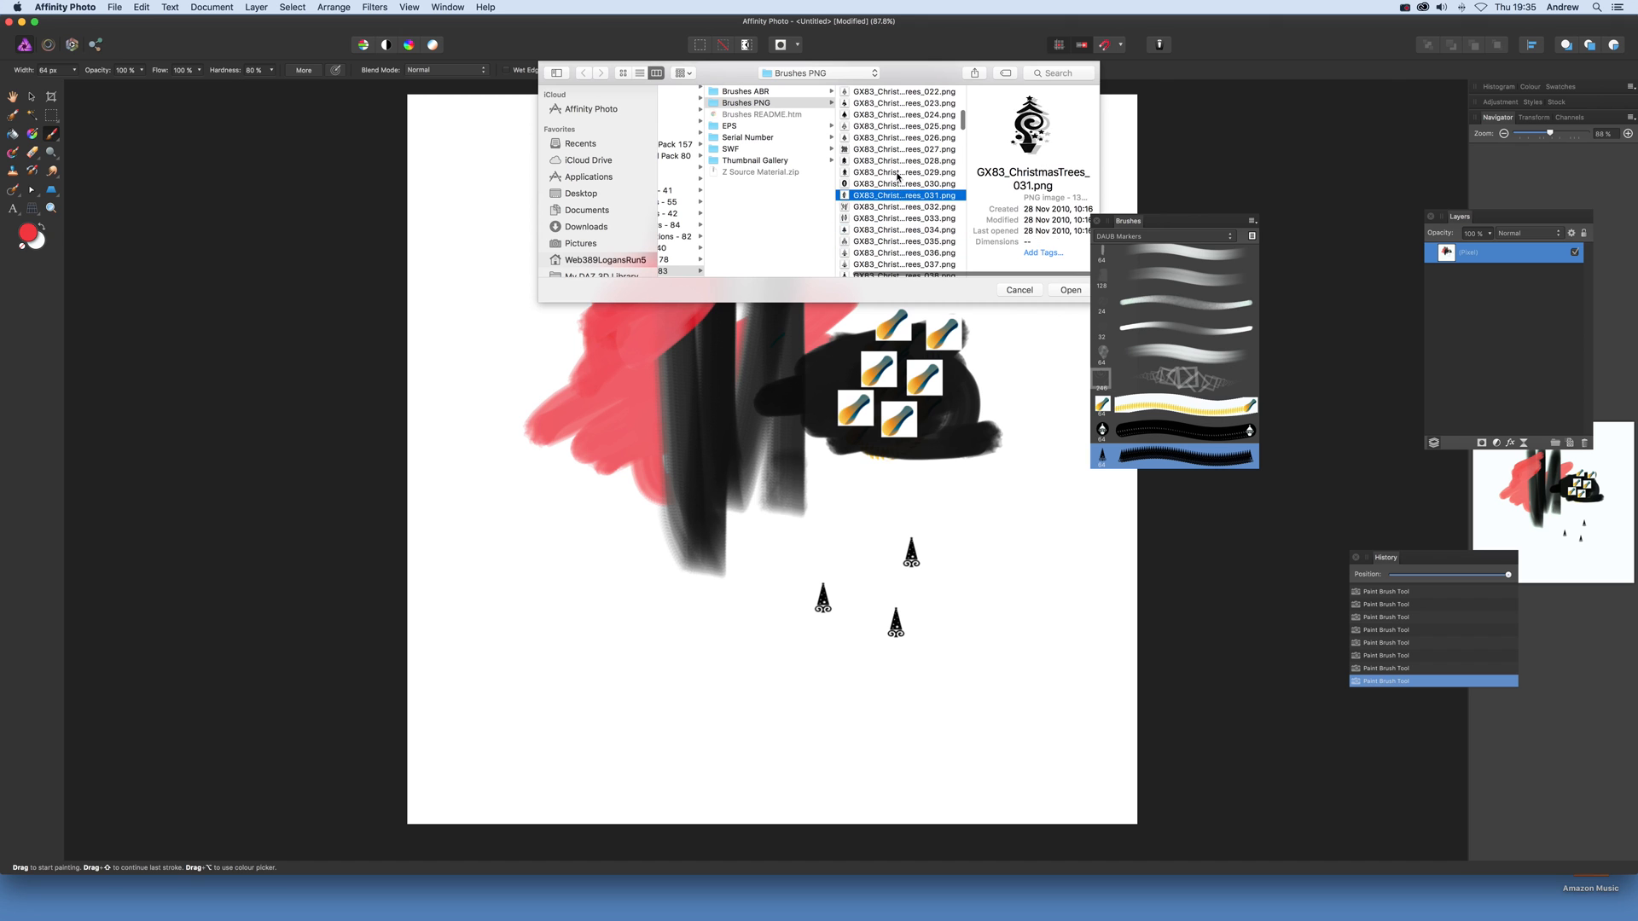
{"action": "left_click", "coordinate": [903, 207]}
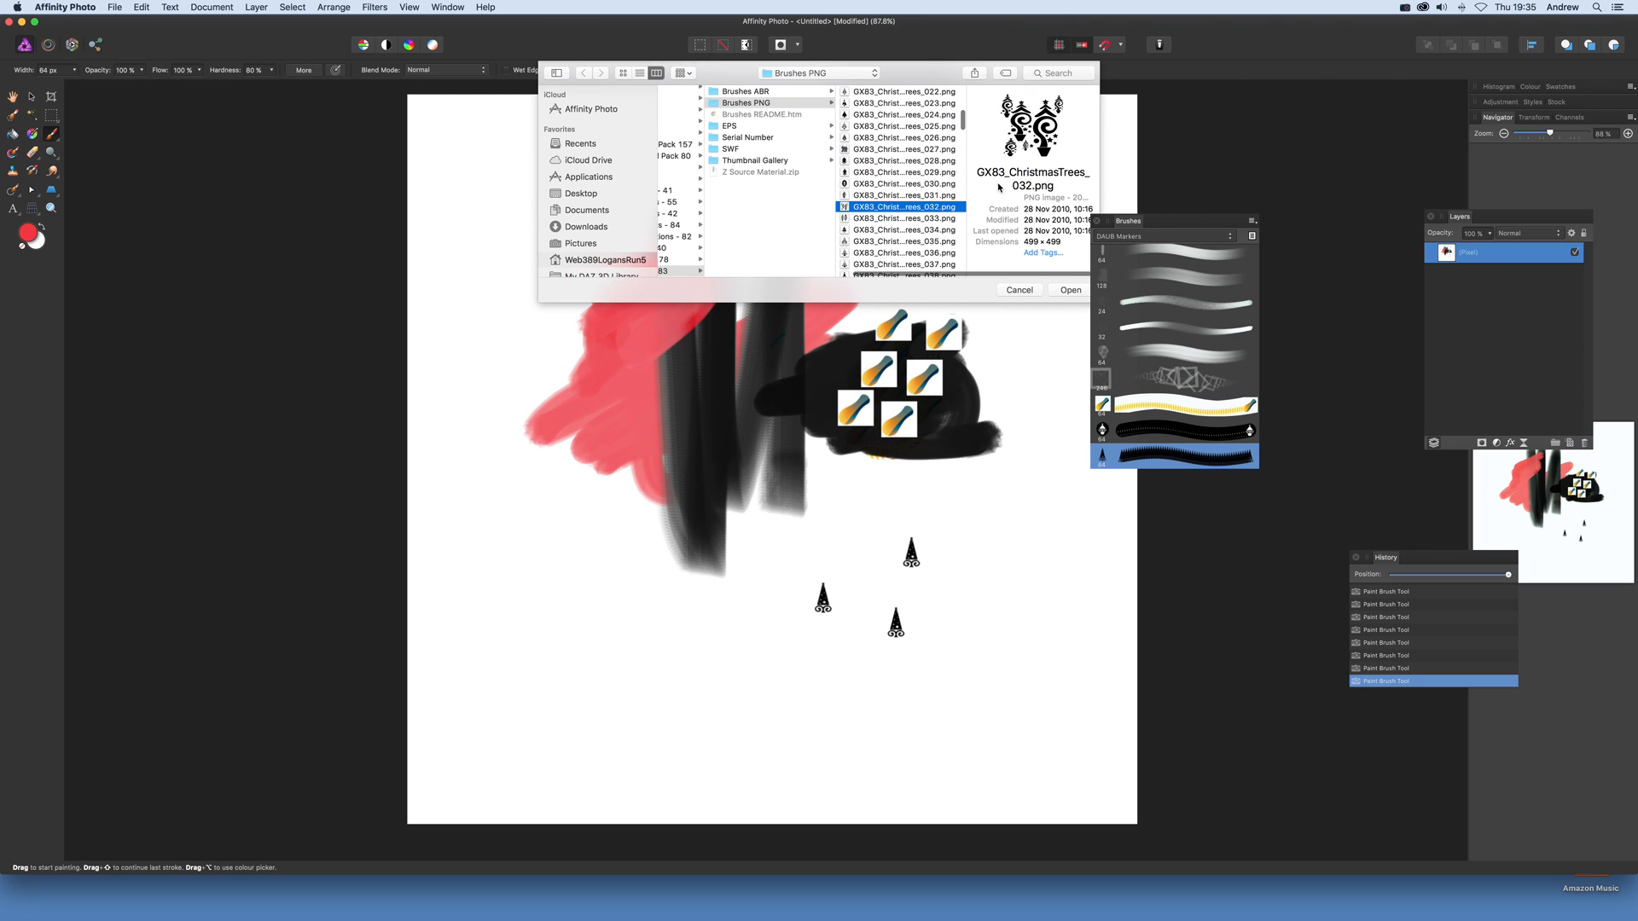
{"action": "left_click", "coordinate": [904, 172]}
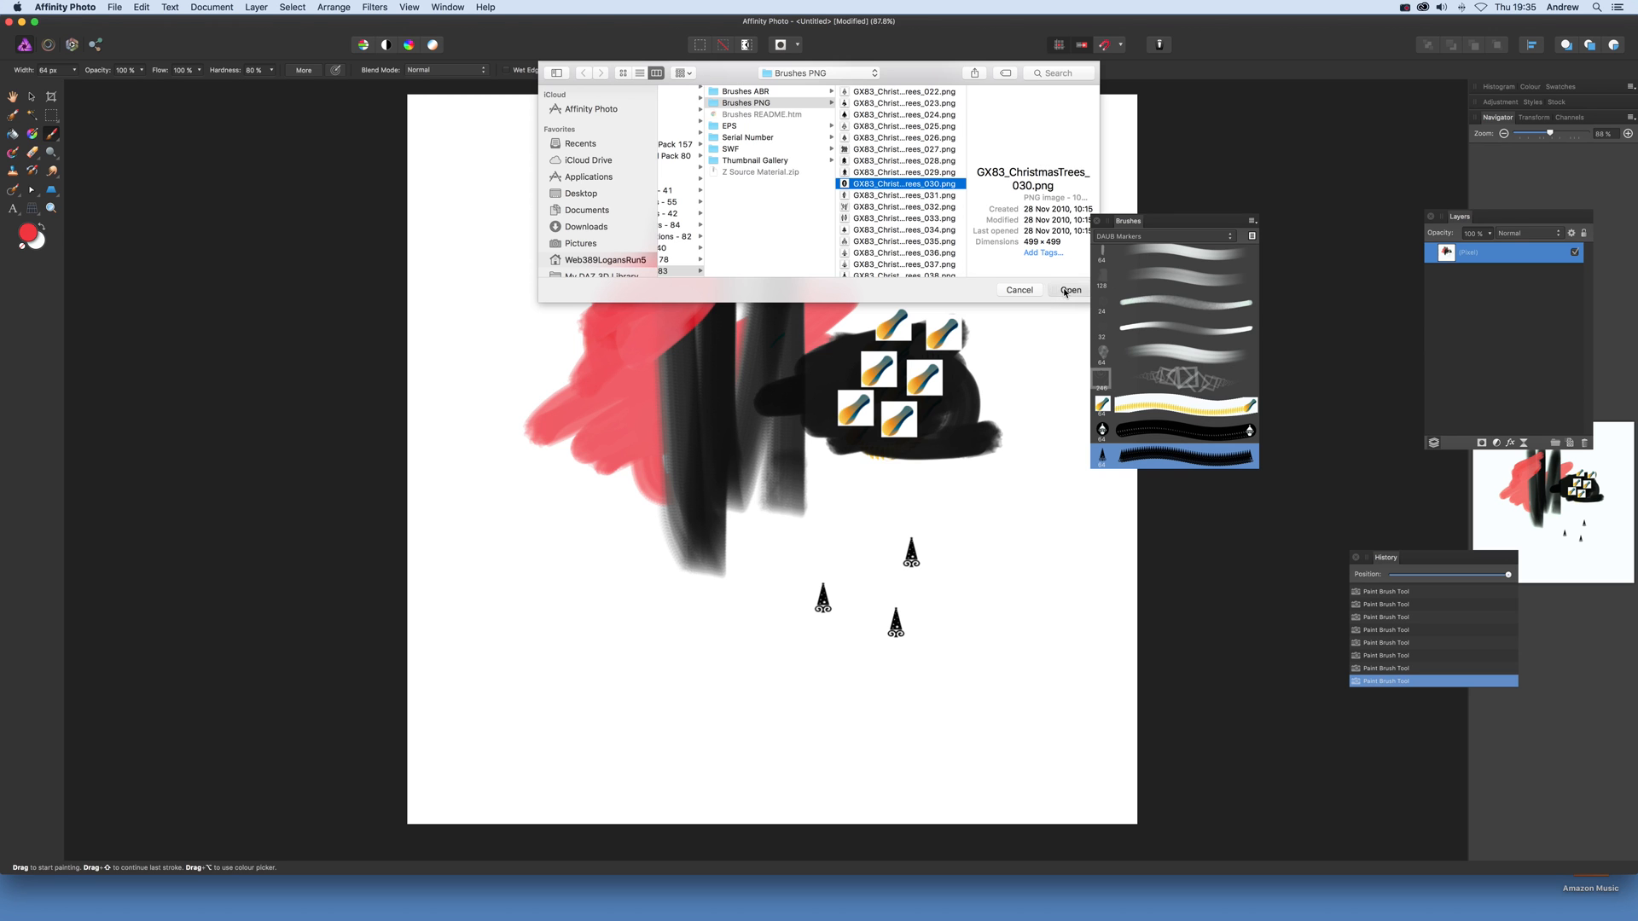
{"action": "left_click", "coordinate": [1067, 290]}
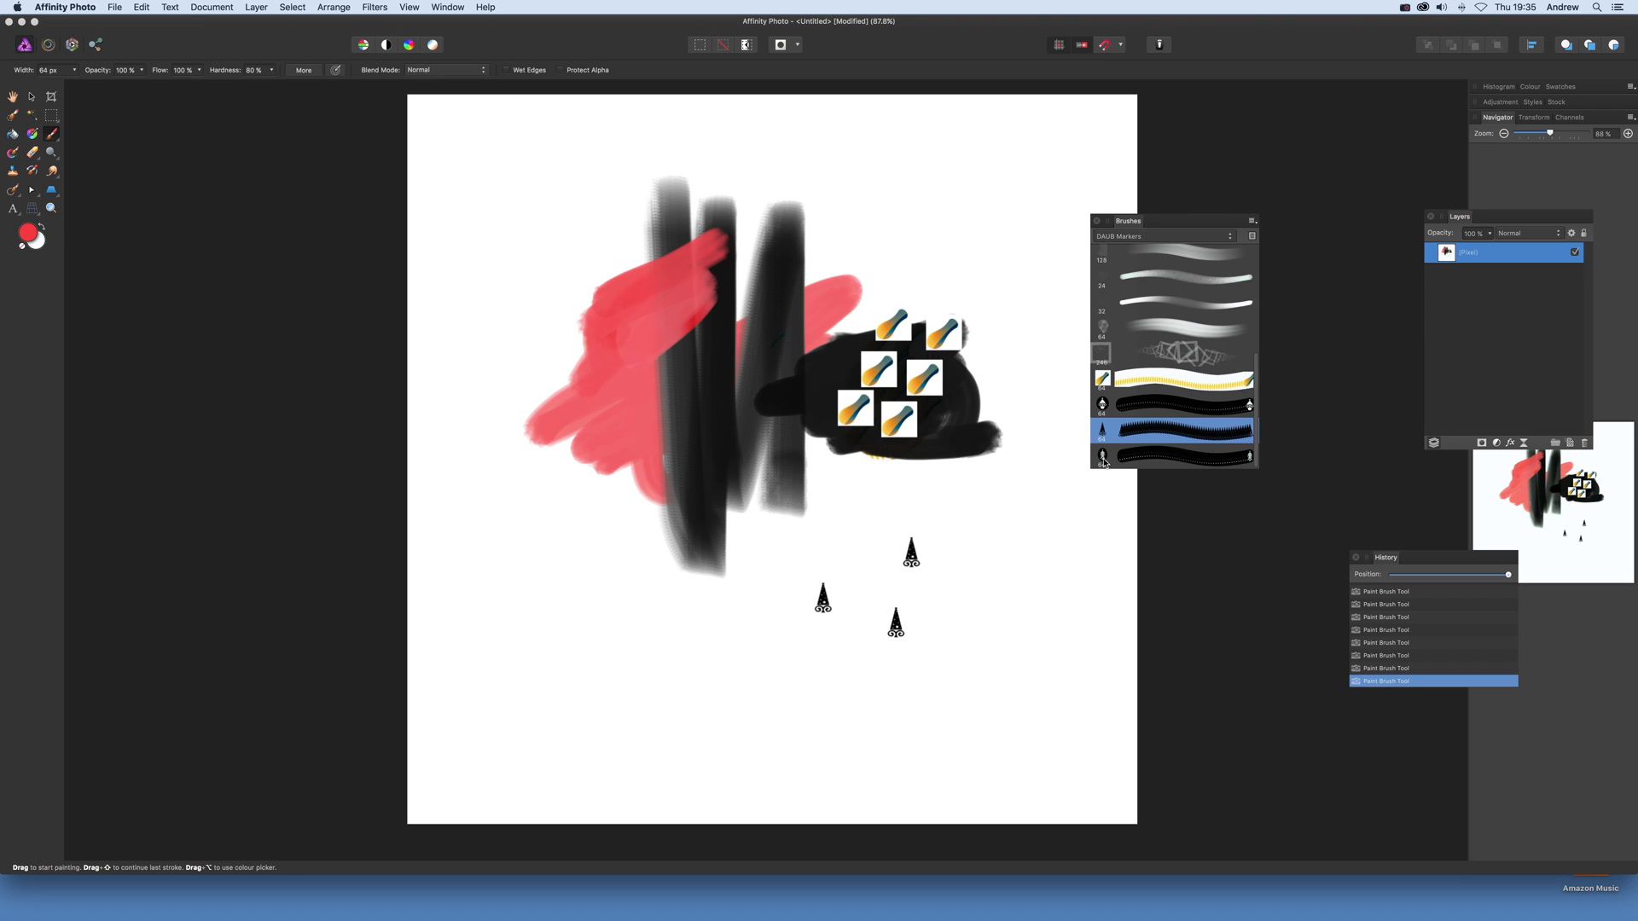
- Select the new Christmas tree brush and drag across the canvas to stamp black oval trees
{"action": "left_click", "coordinate": [1173, 457]}
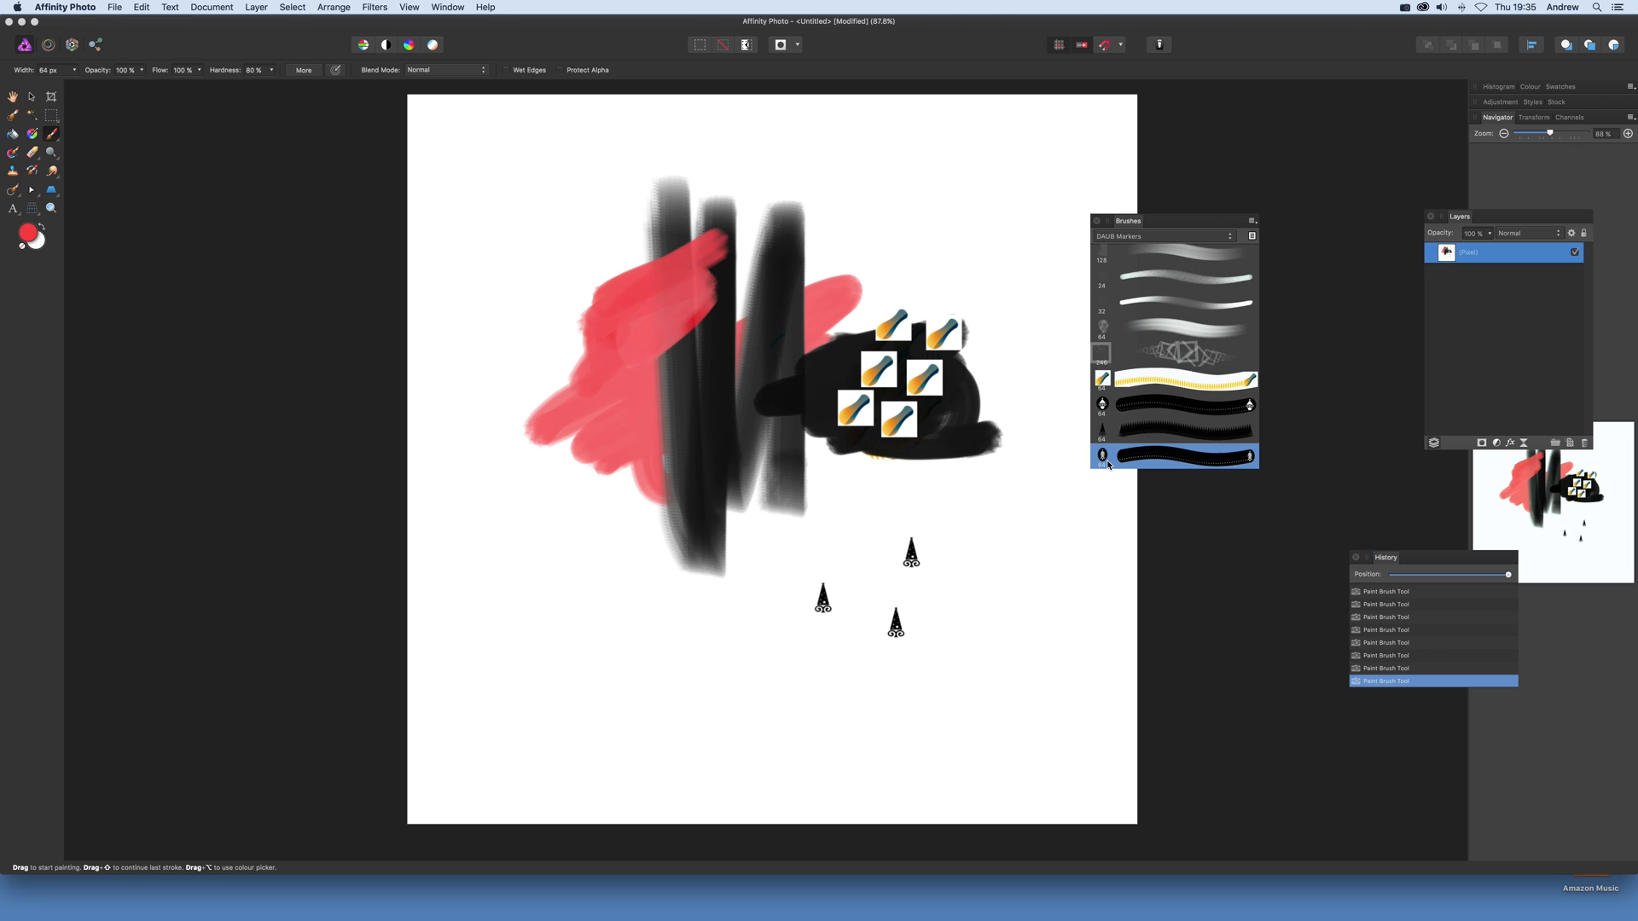
{"action": "mouse_move", "coordinate": [1106, 456]}
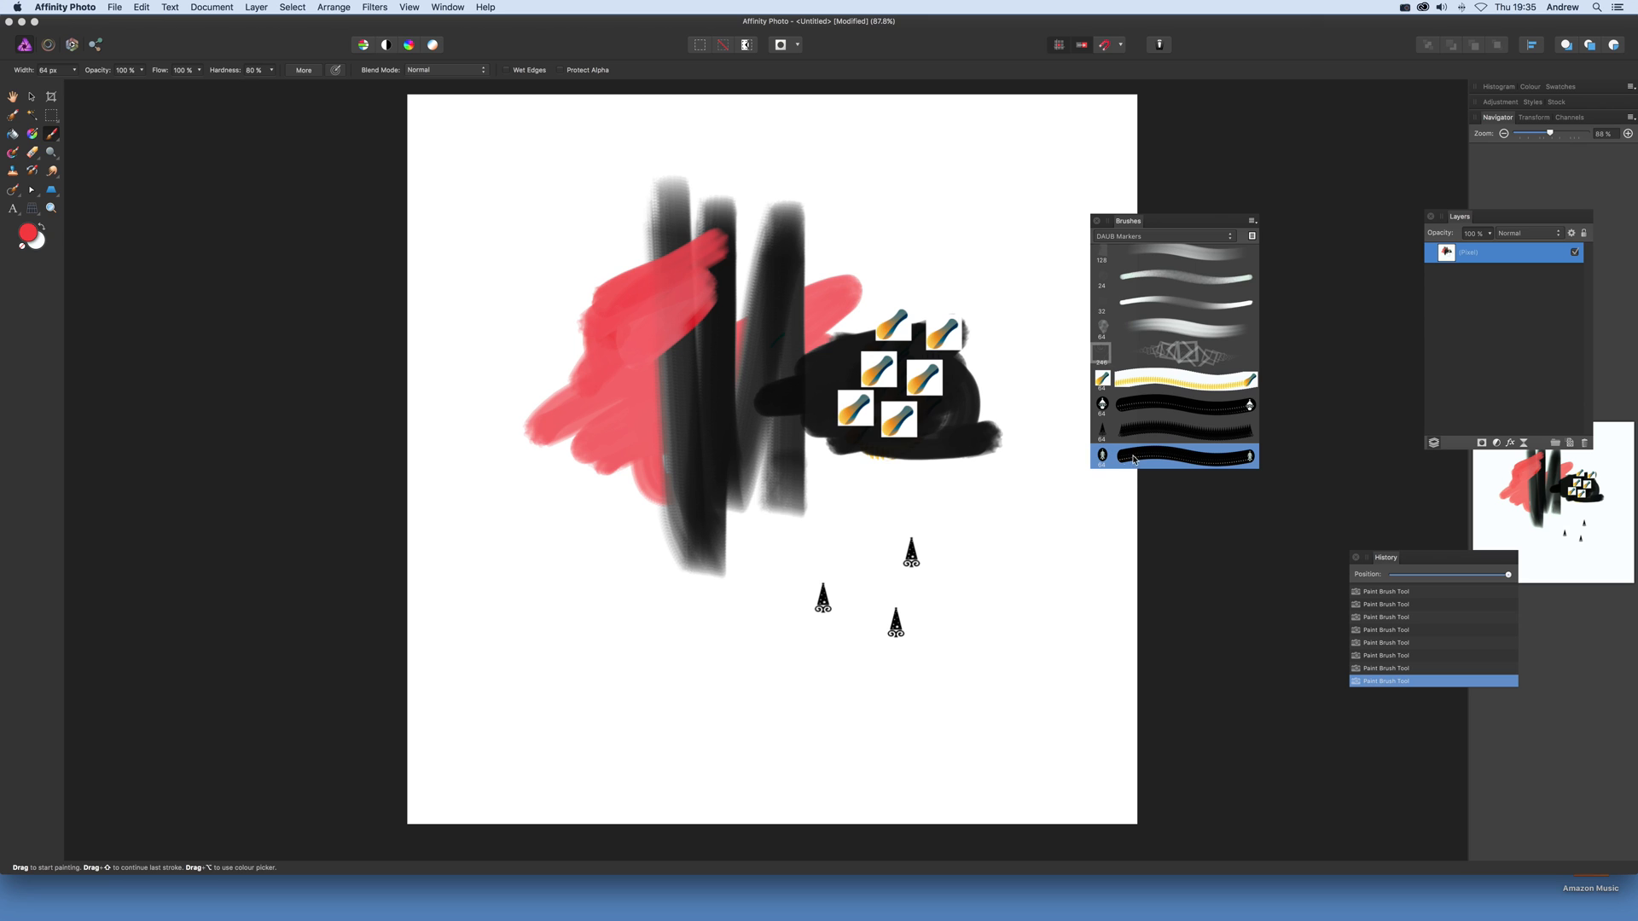
{"action": "mouse_move", "coordinate": [188, 52]}
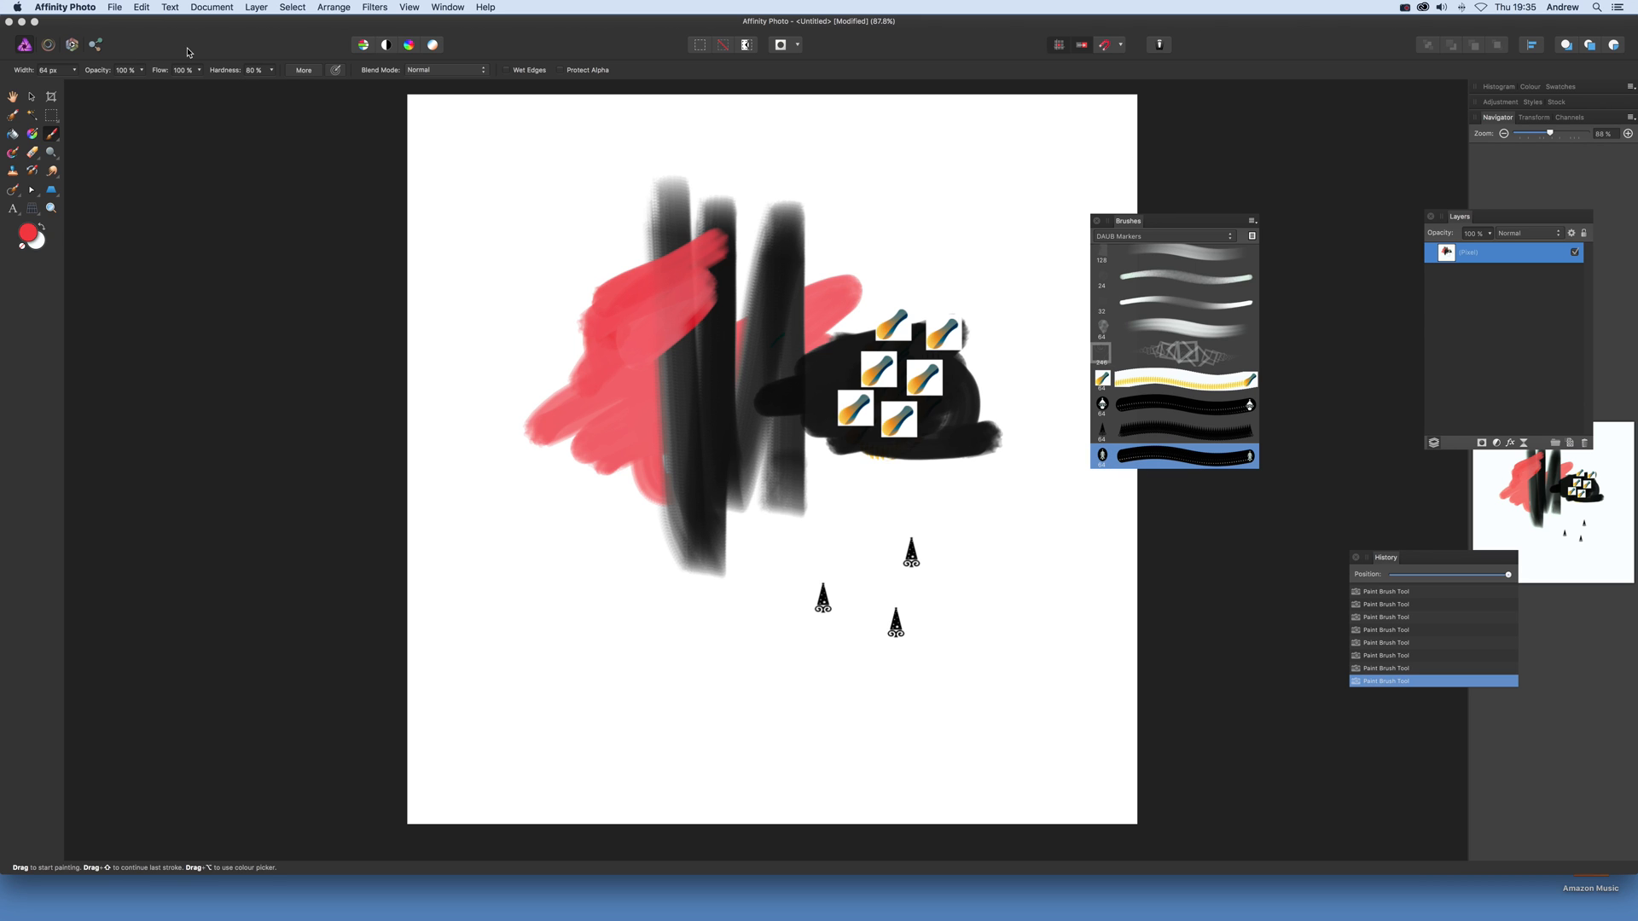
{"action": "mouse_move", "coordinate": [67, 97]}
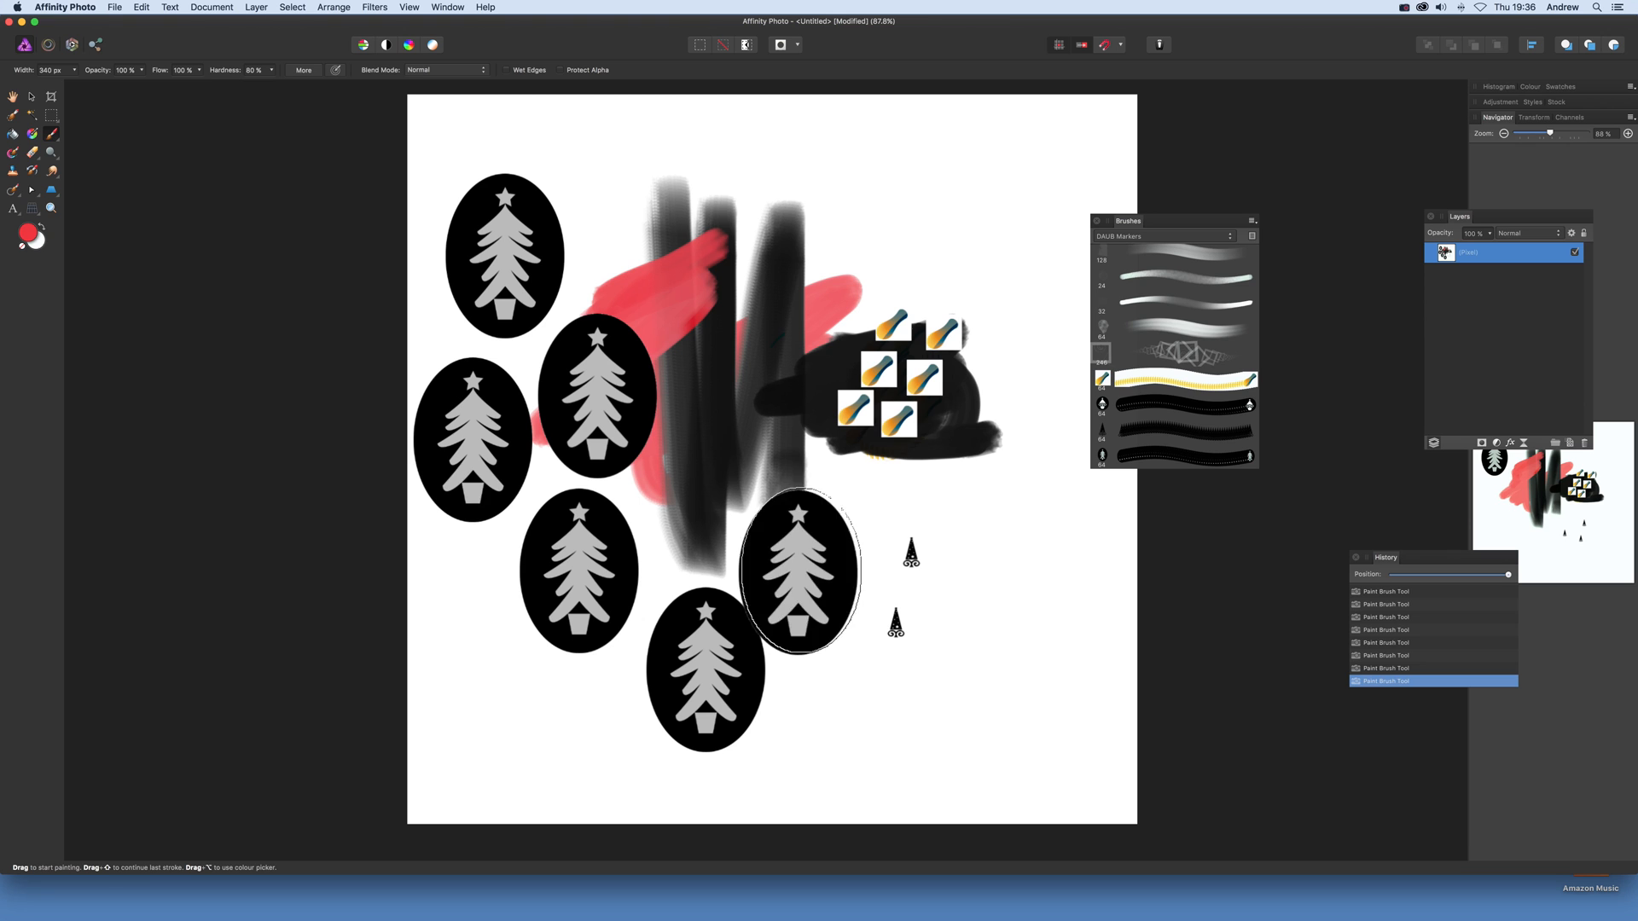
{"action": "left_click_drag", "start_coordinate": [797, 569], "coordinate": [352, 525]}
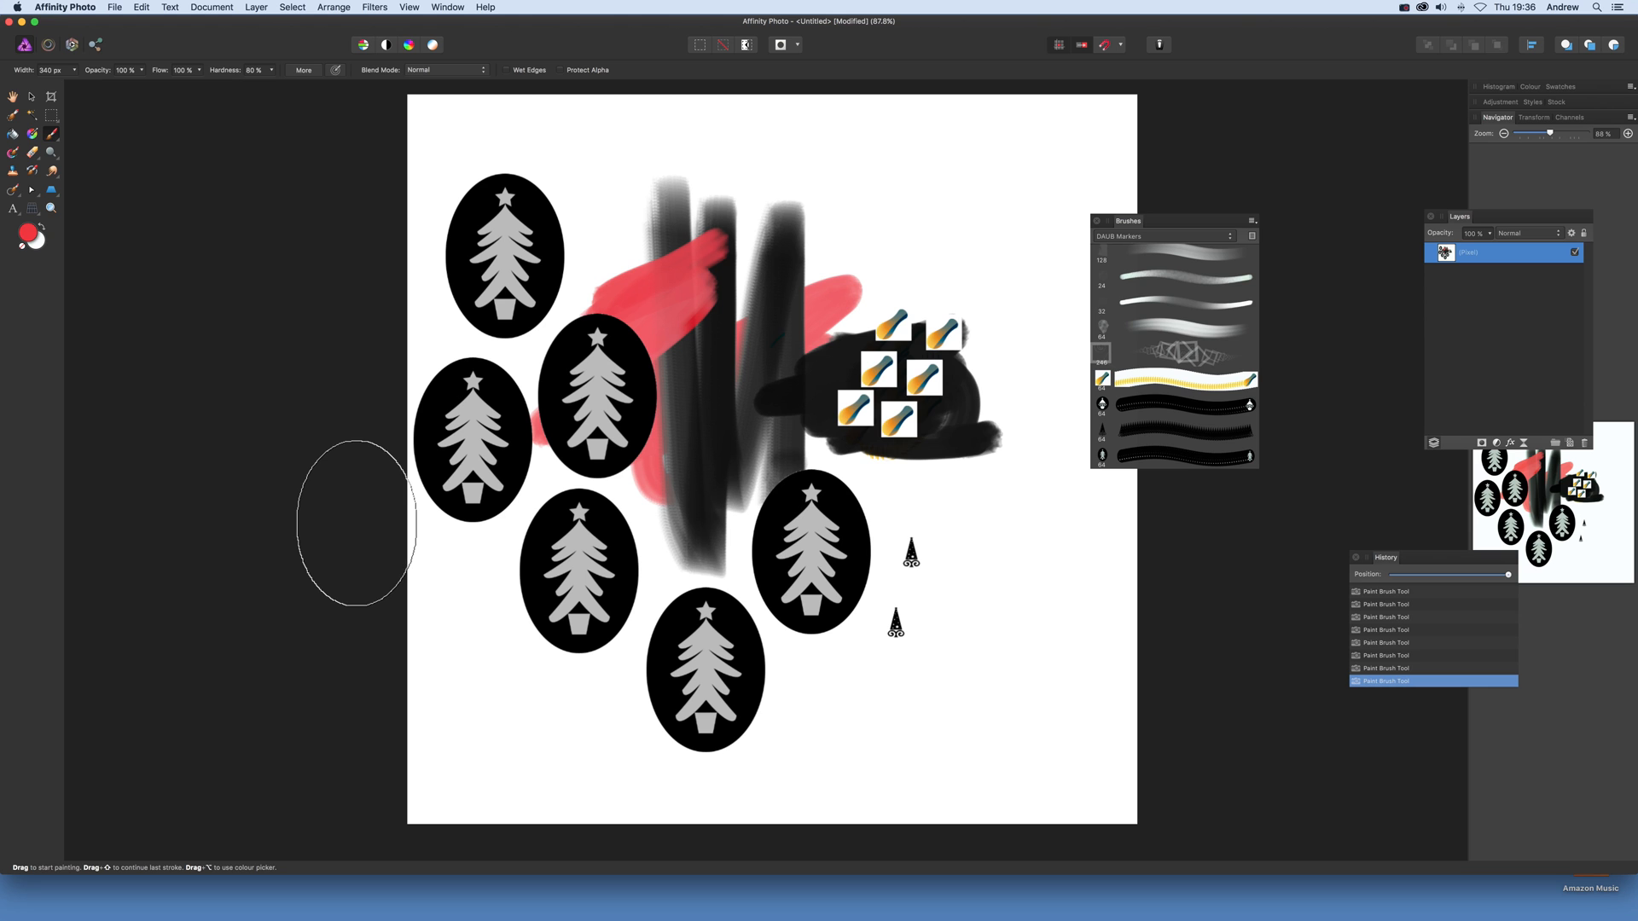
{"action": "mouse_move", "coordinate": [99, 214]}
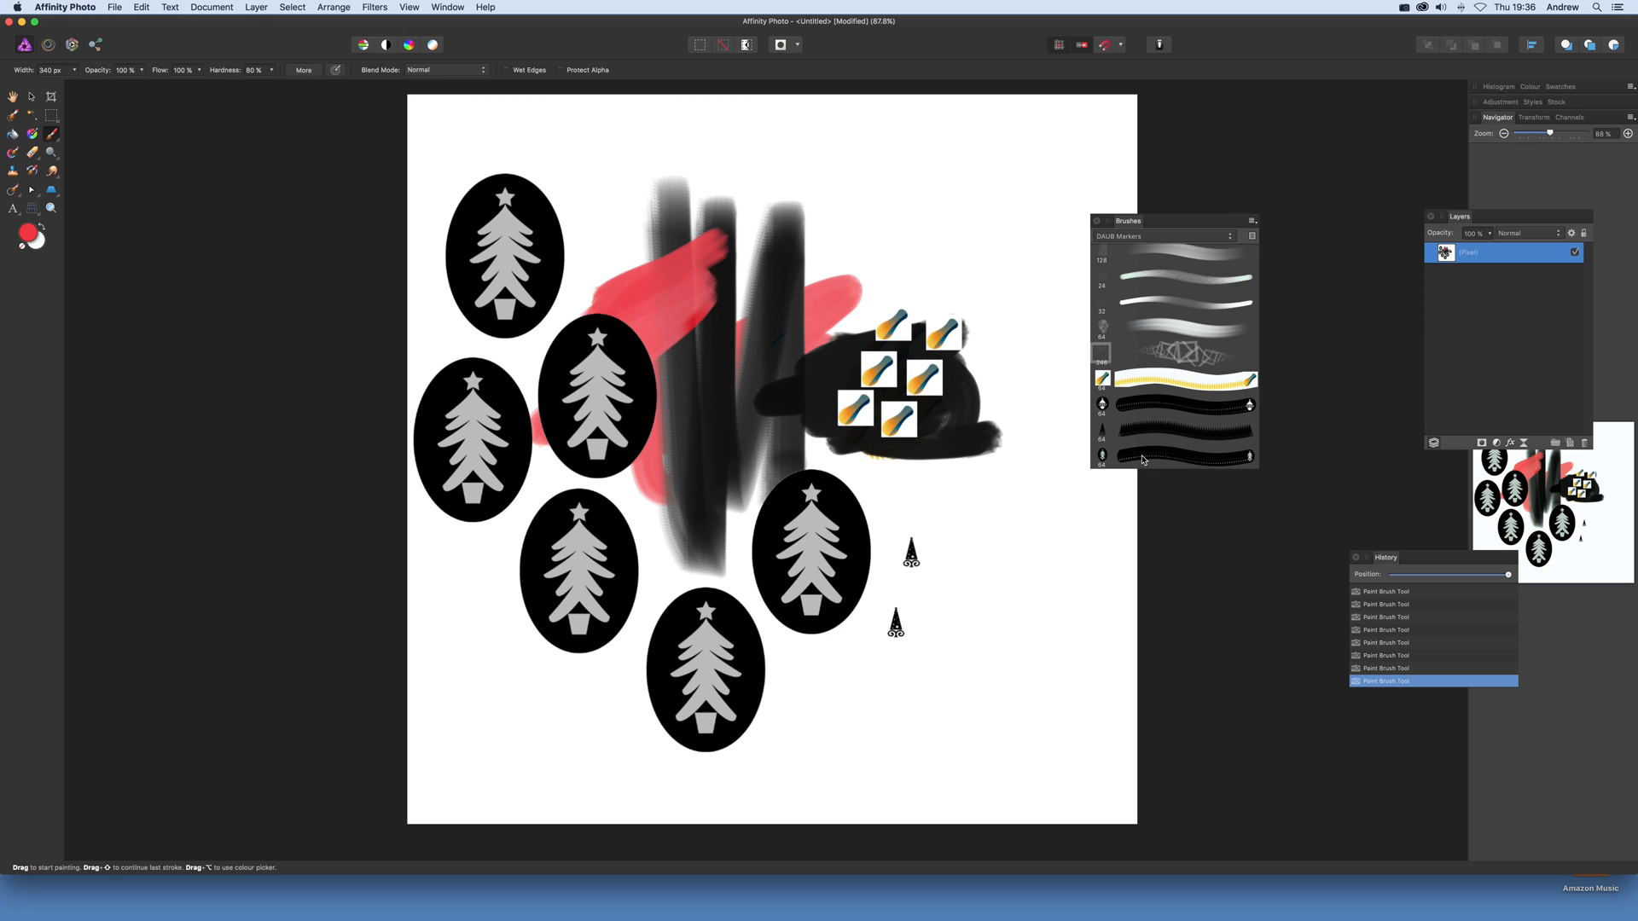
{"action": "left_click", "coordinate": [1169, 457]}
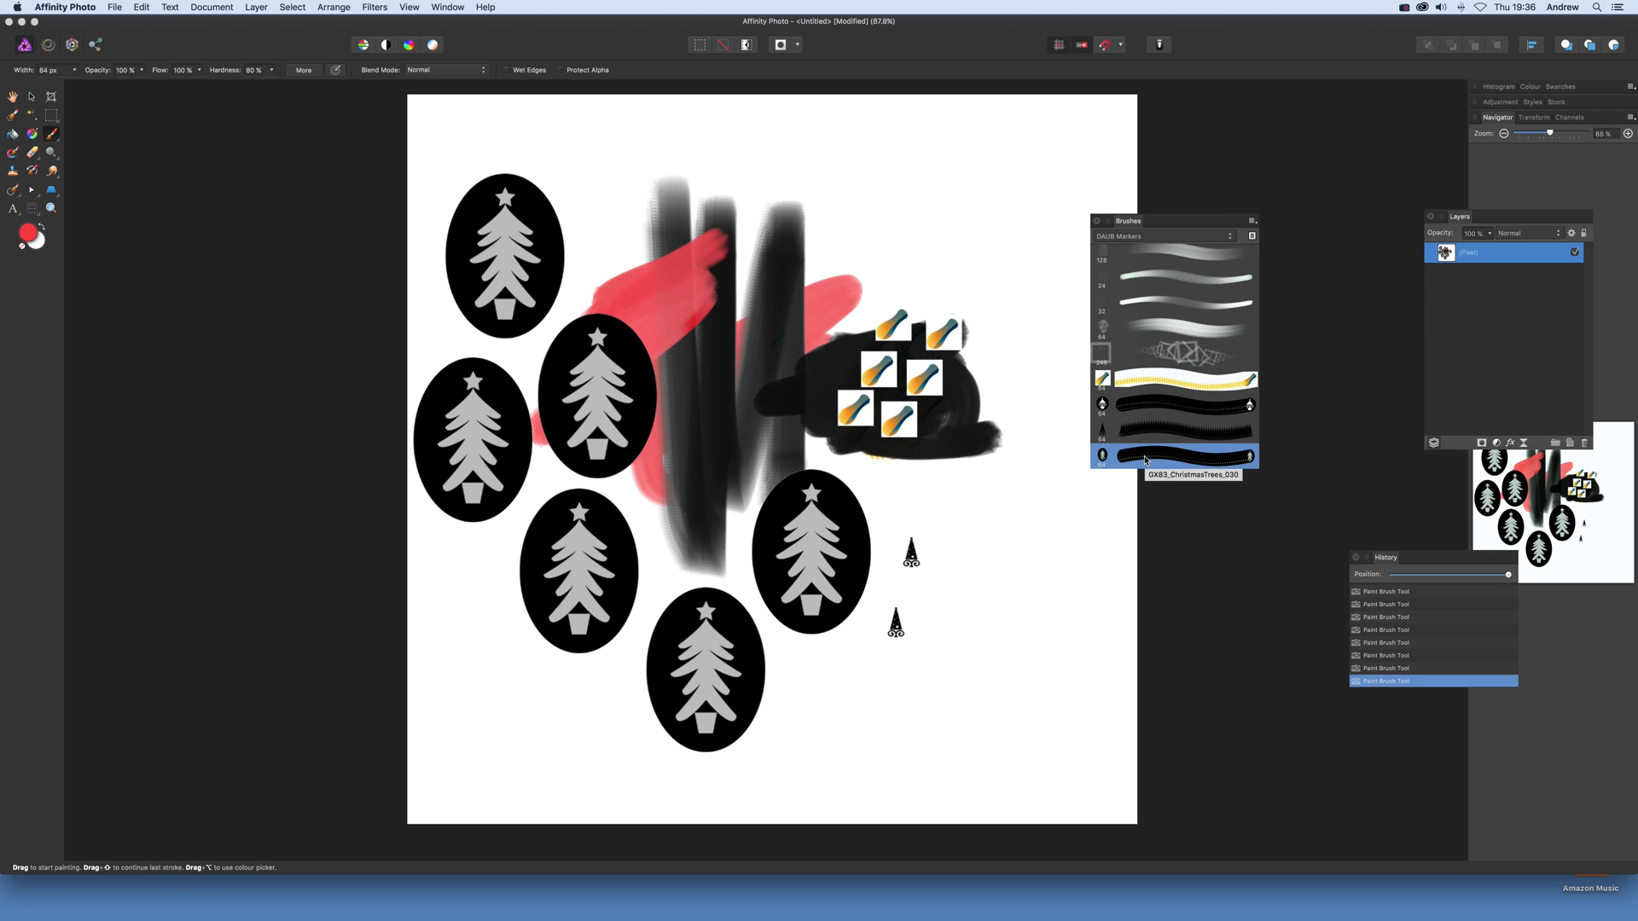
- Open the tree brush's settings and set its size to 270.5 px
{"action": "double_click", "coordinate": [1169, 457]}
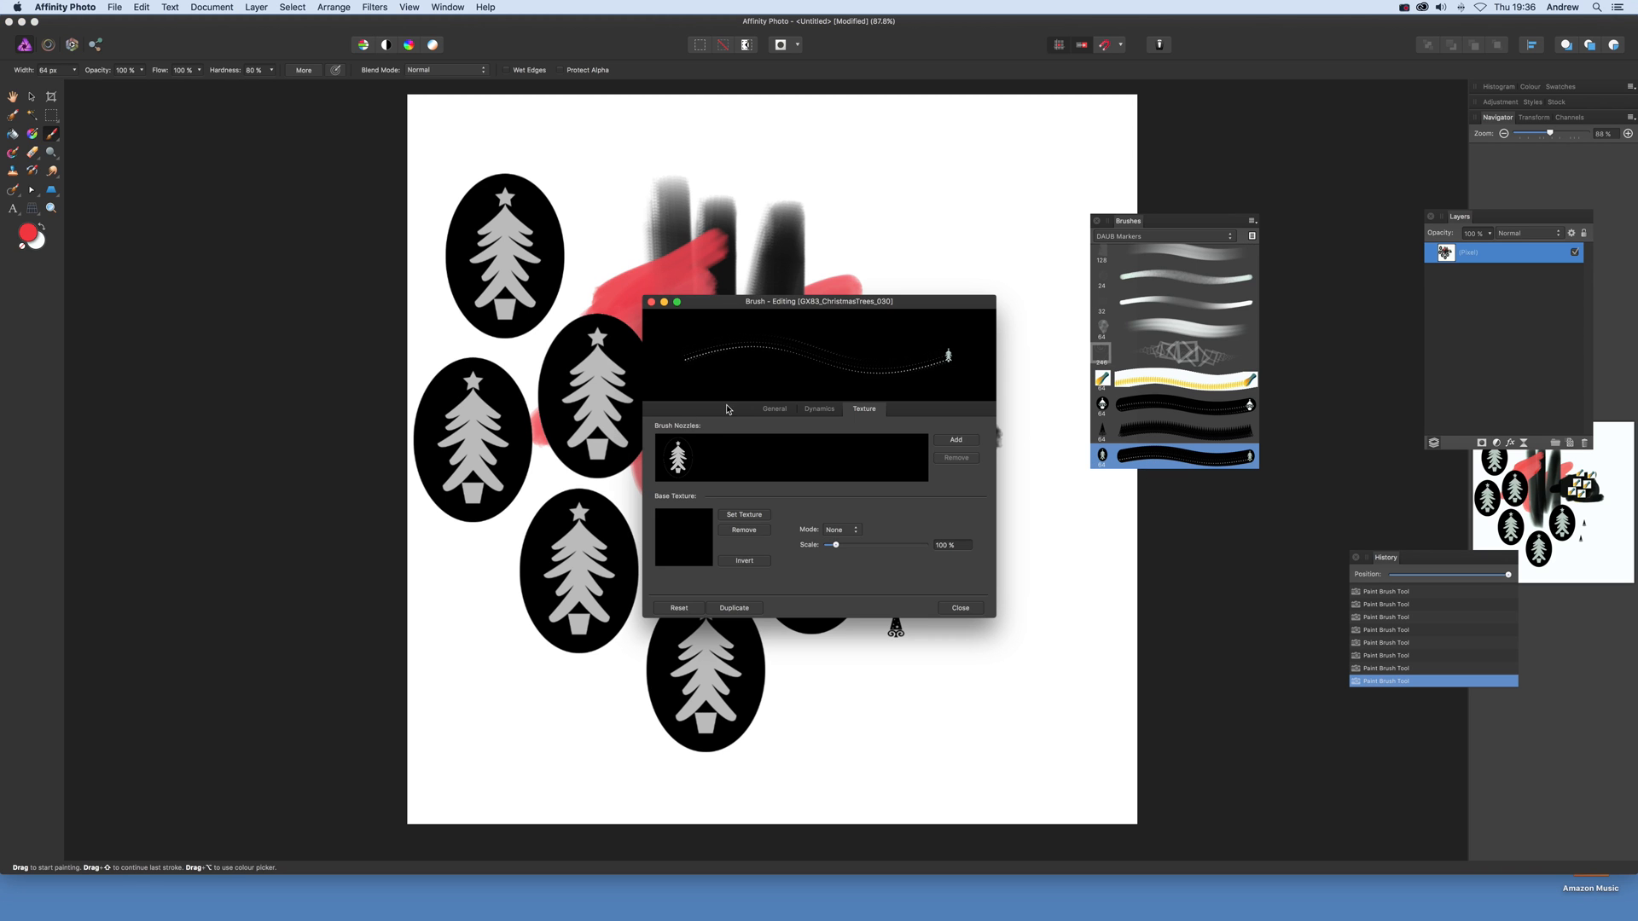
{"action": "left_click", "coordinate": [774, 408]}
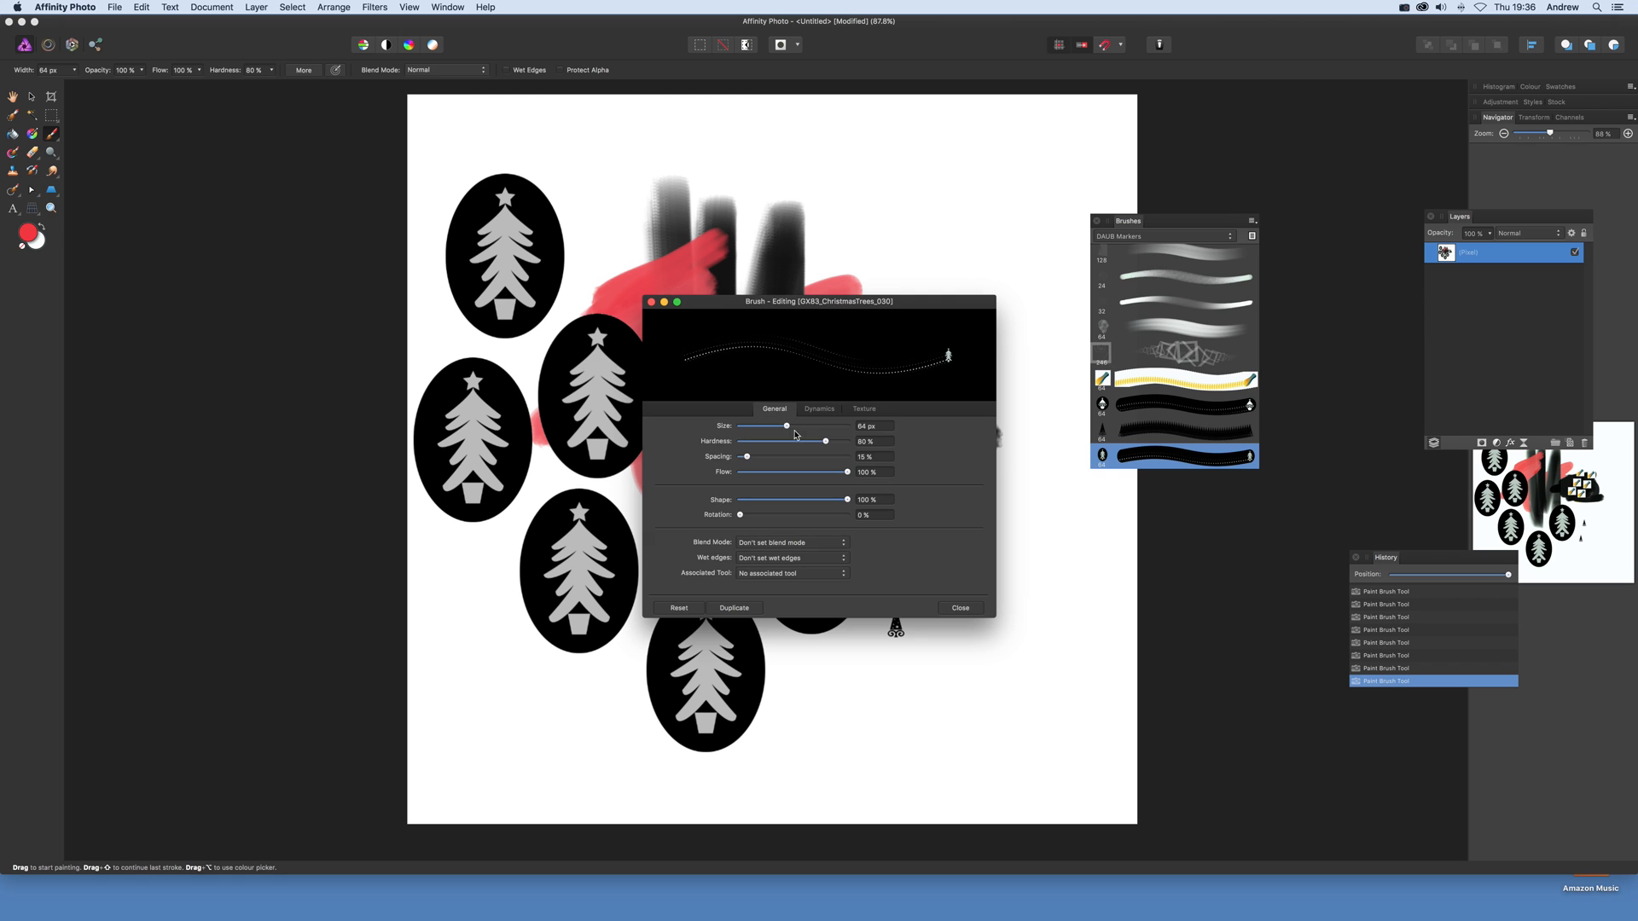
{"action": "left_click_drag", "start_coordinate": [786, 426], "coordinate": [813, 426]}
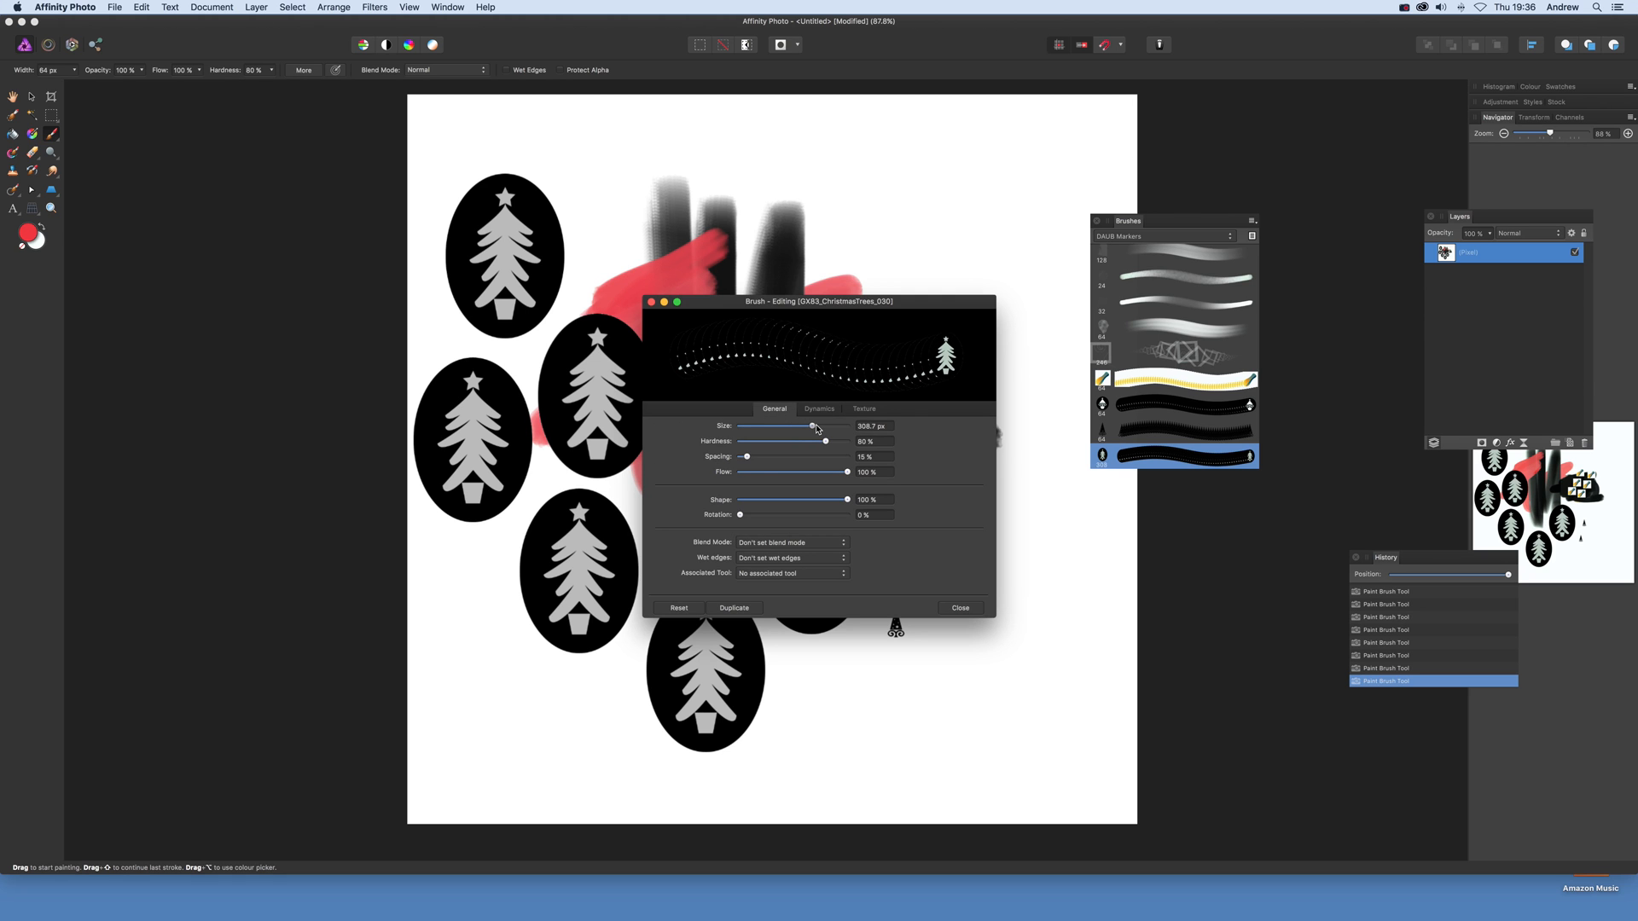
{"action": "left_click_drag", "start_coordinate": [815, 427], "coordinate": [809, 427]}
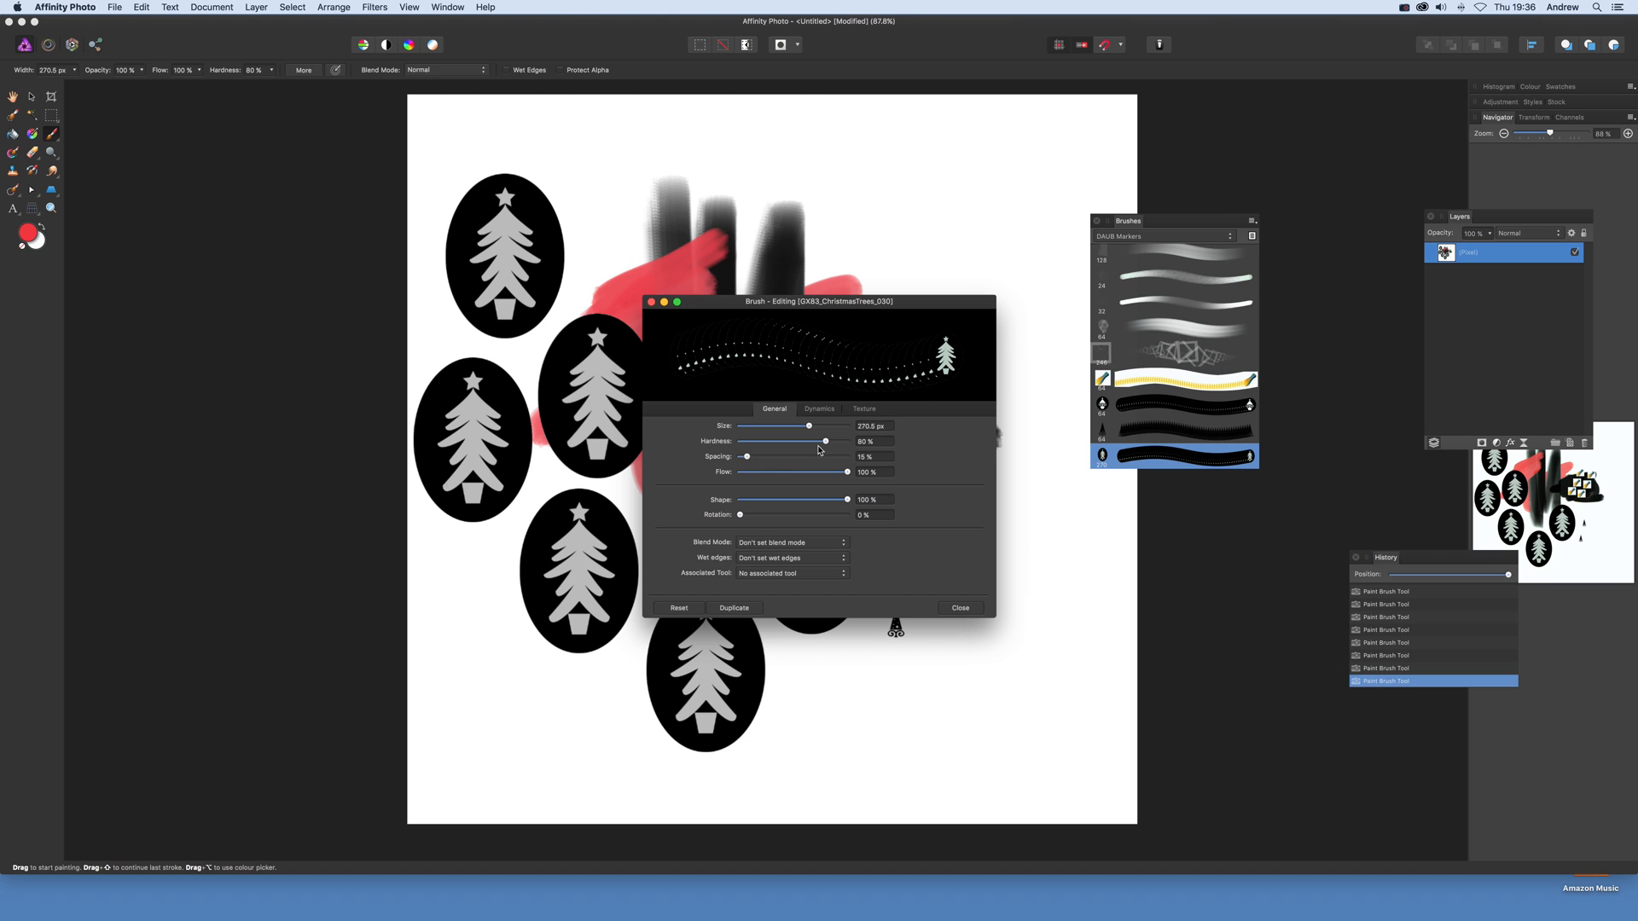
- Test lowering Flow, restore it to 100%, and set Rotation to 28%
{"action": "left_click_drag", "start_coordinate": [832, 471], "coordinate": [768, 471]}
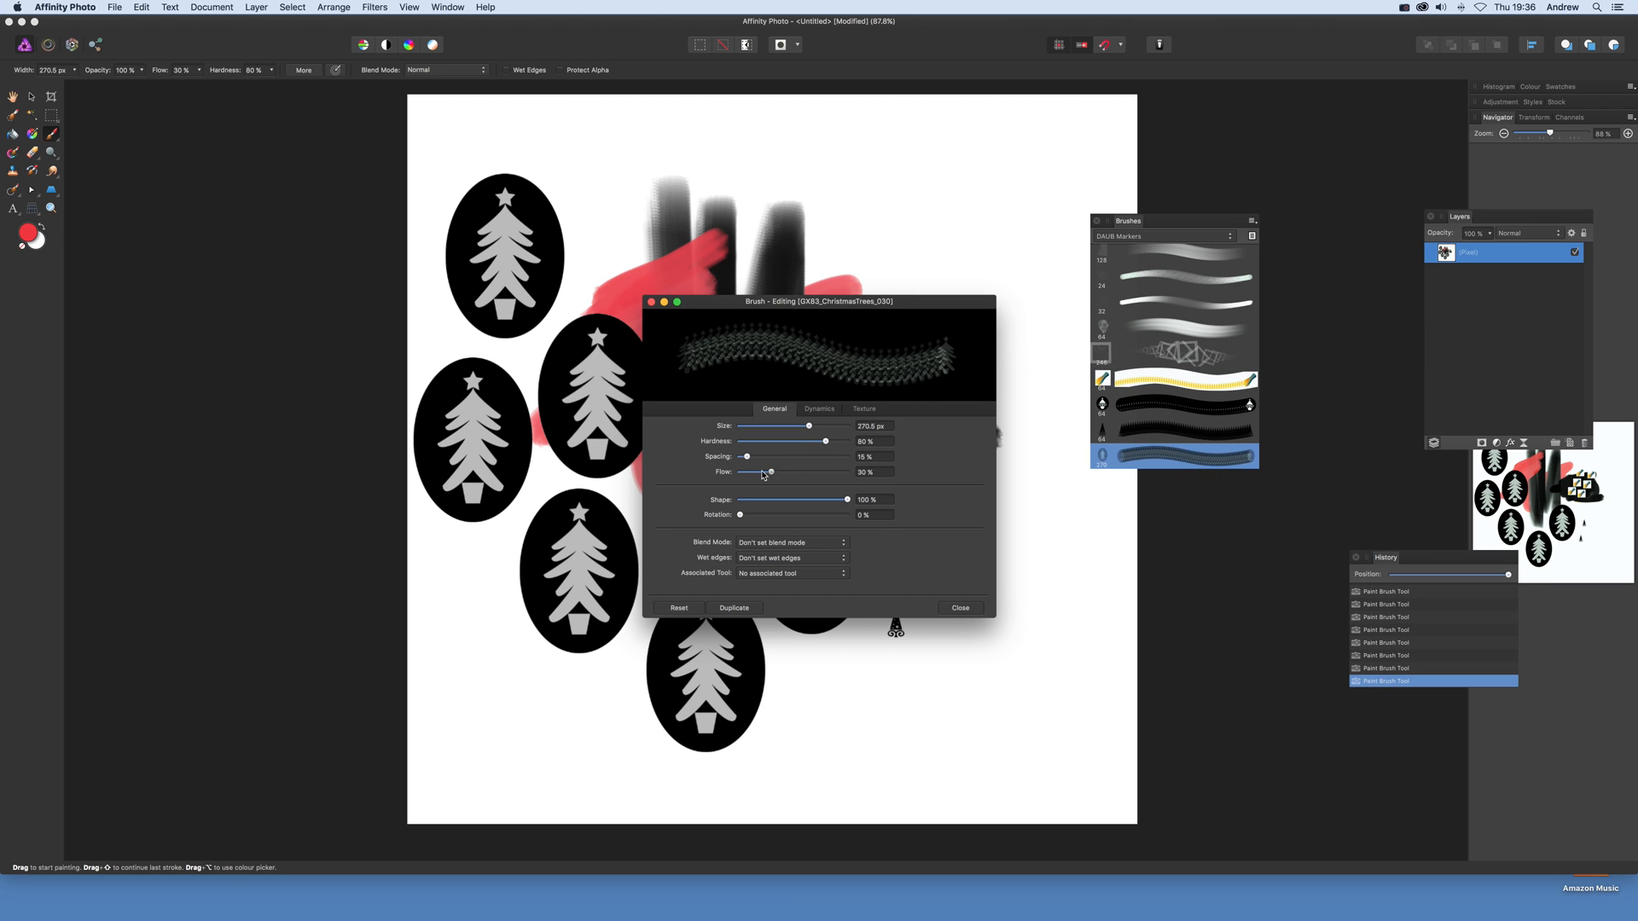
{"action": "left_click_drag", "start_coordinate": [771, 471], "coordinate": [755, 471]}
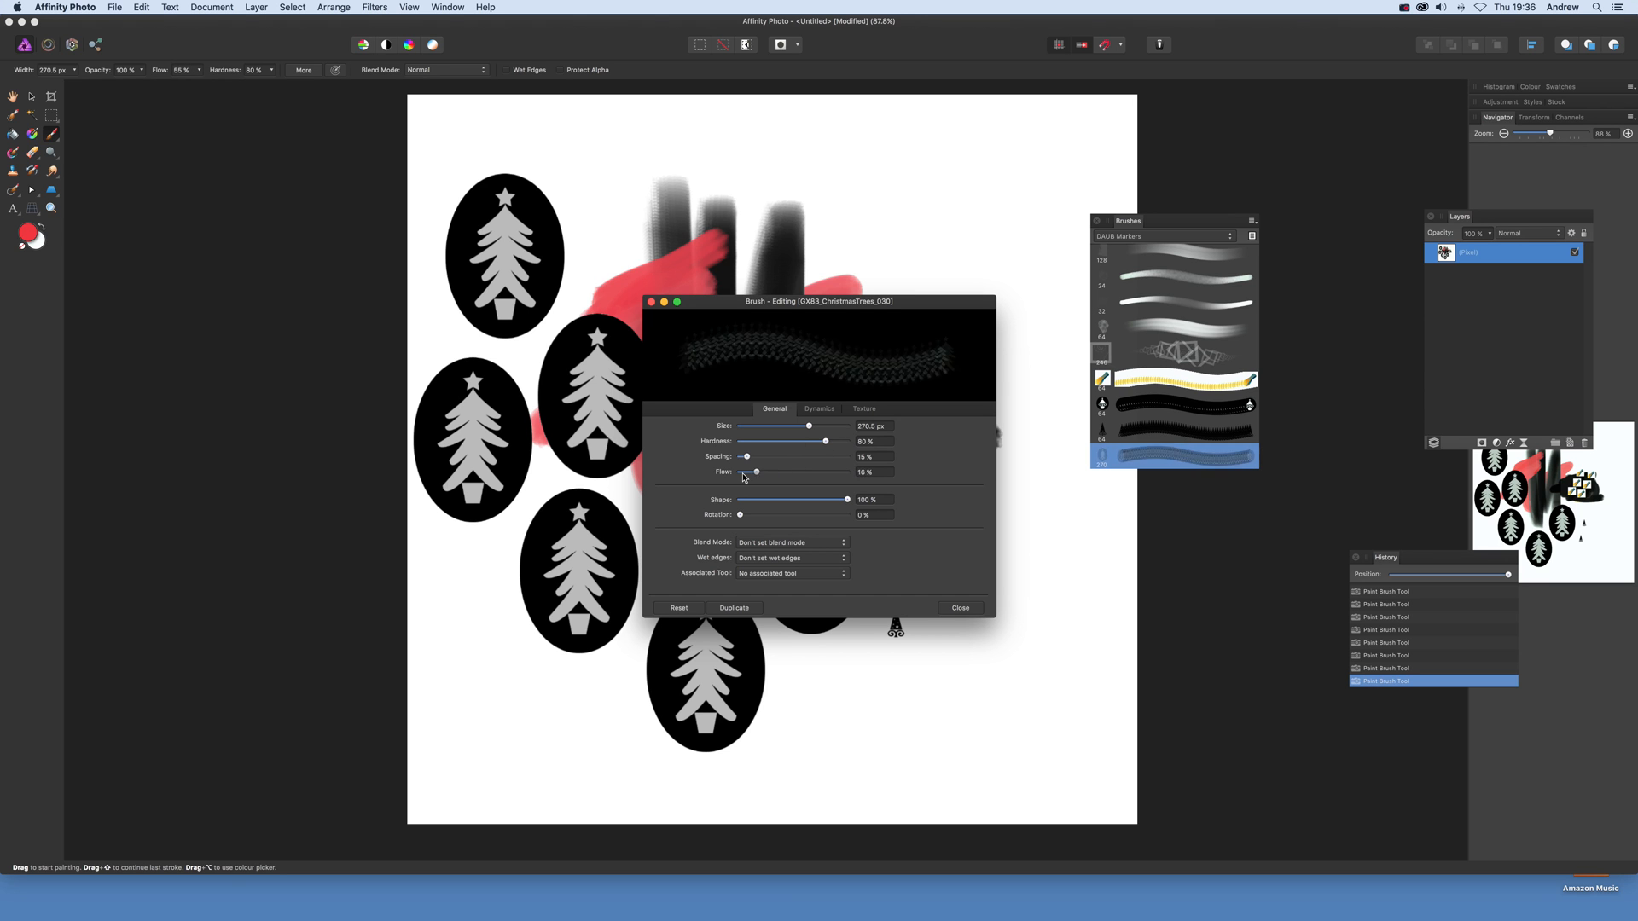
{"action": "left_click_drag", "start_coordinate": [757, 471], "coordinate": [847, 471]}
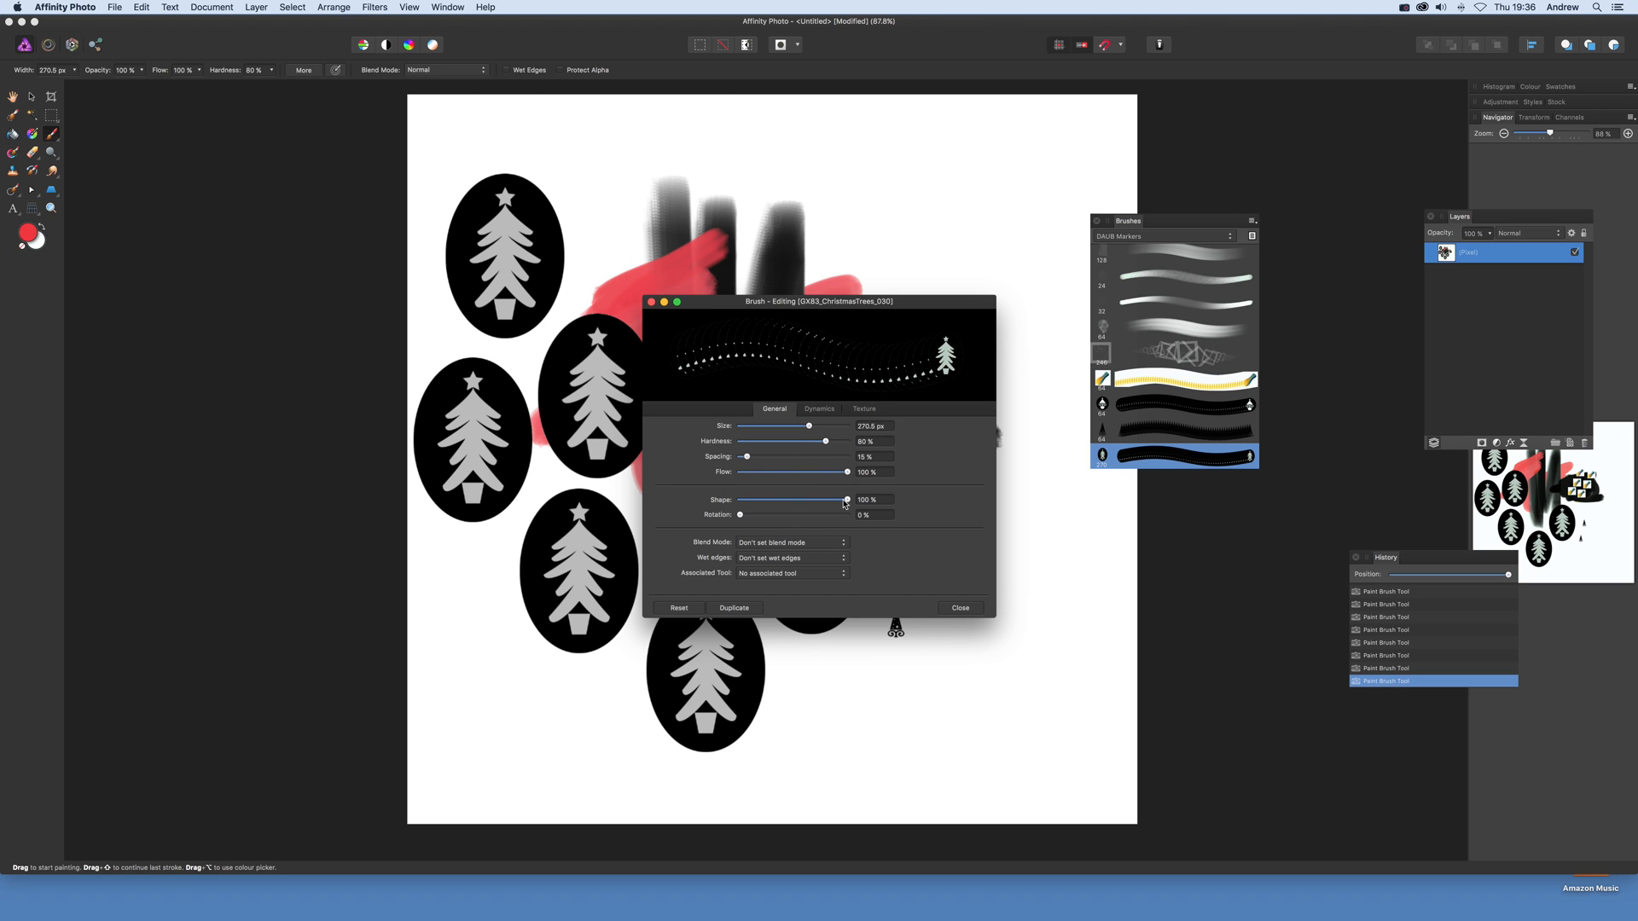
{"action": "mouse_move", "coordinate": [744, 526]}
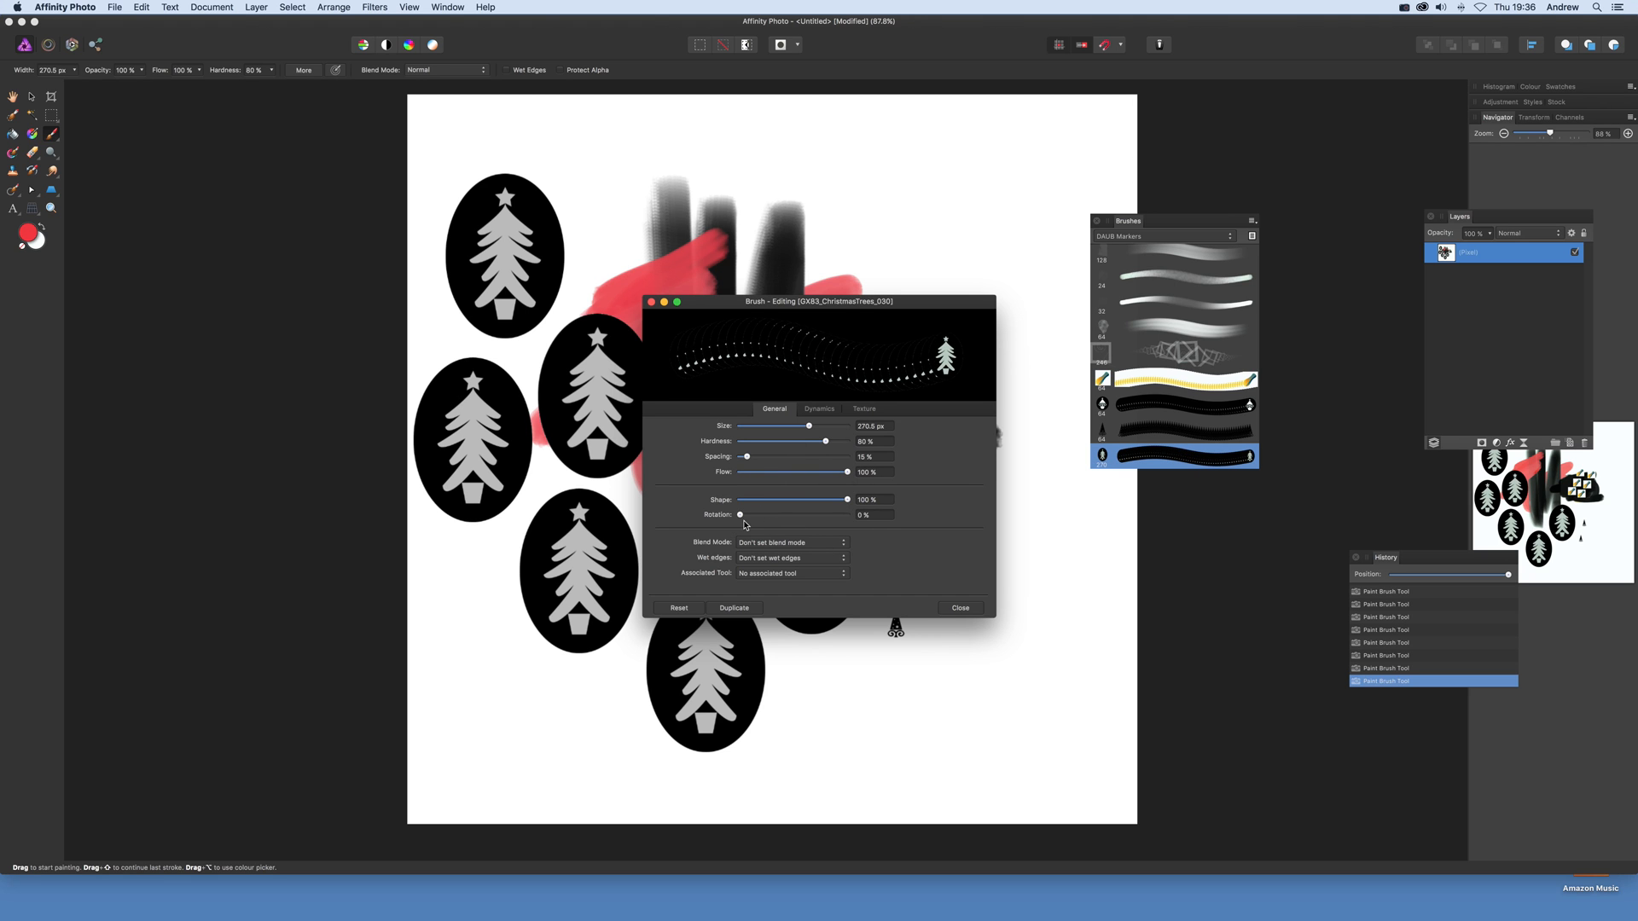
{"action": "left_click_drag", "start_coordinate": [740, 514], "coordinate": [764, 514]}
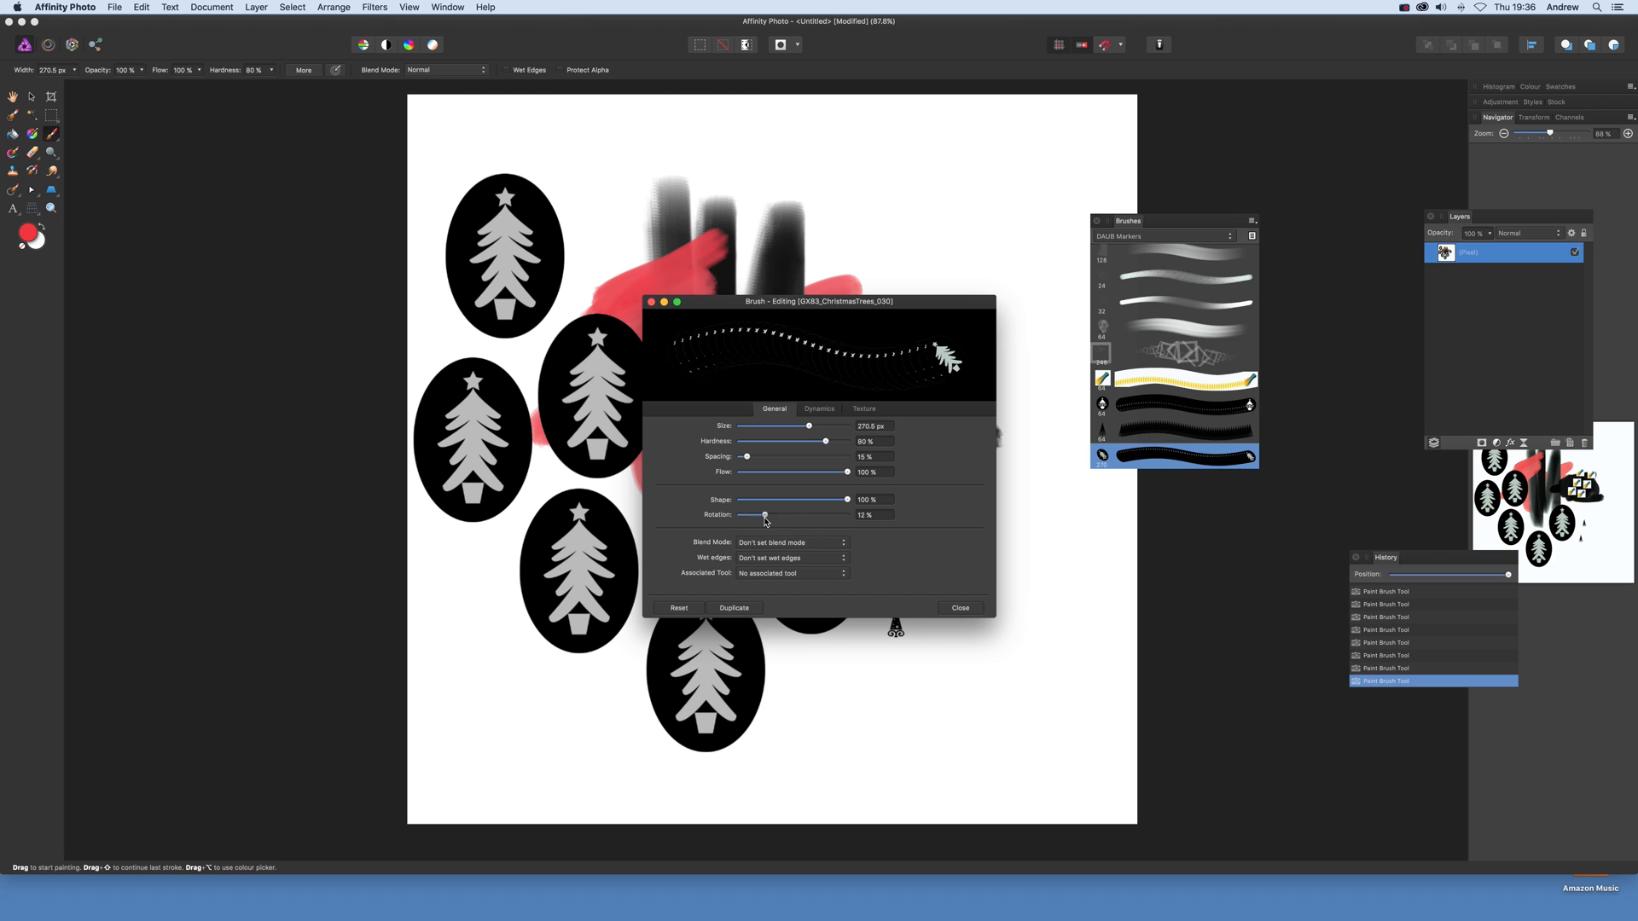
{"action": "left_click_drag", "start_coordinate": [764, 513], "coordinate": [799, 513]}
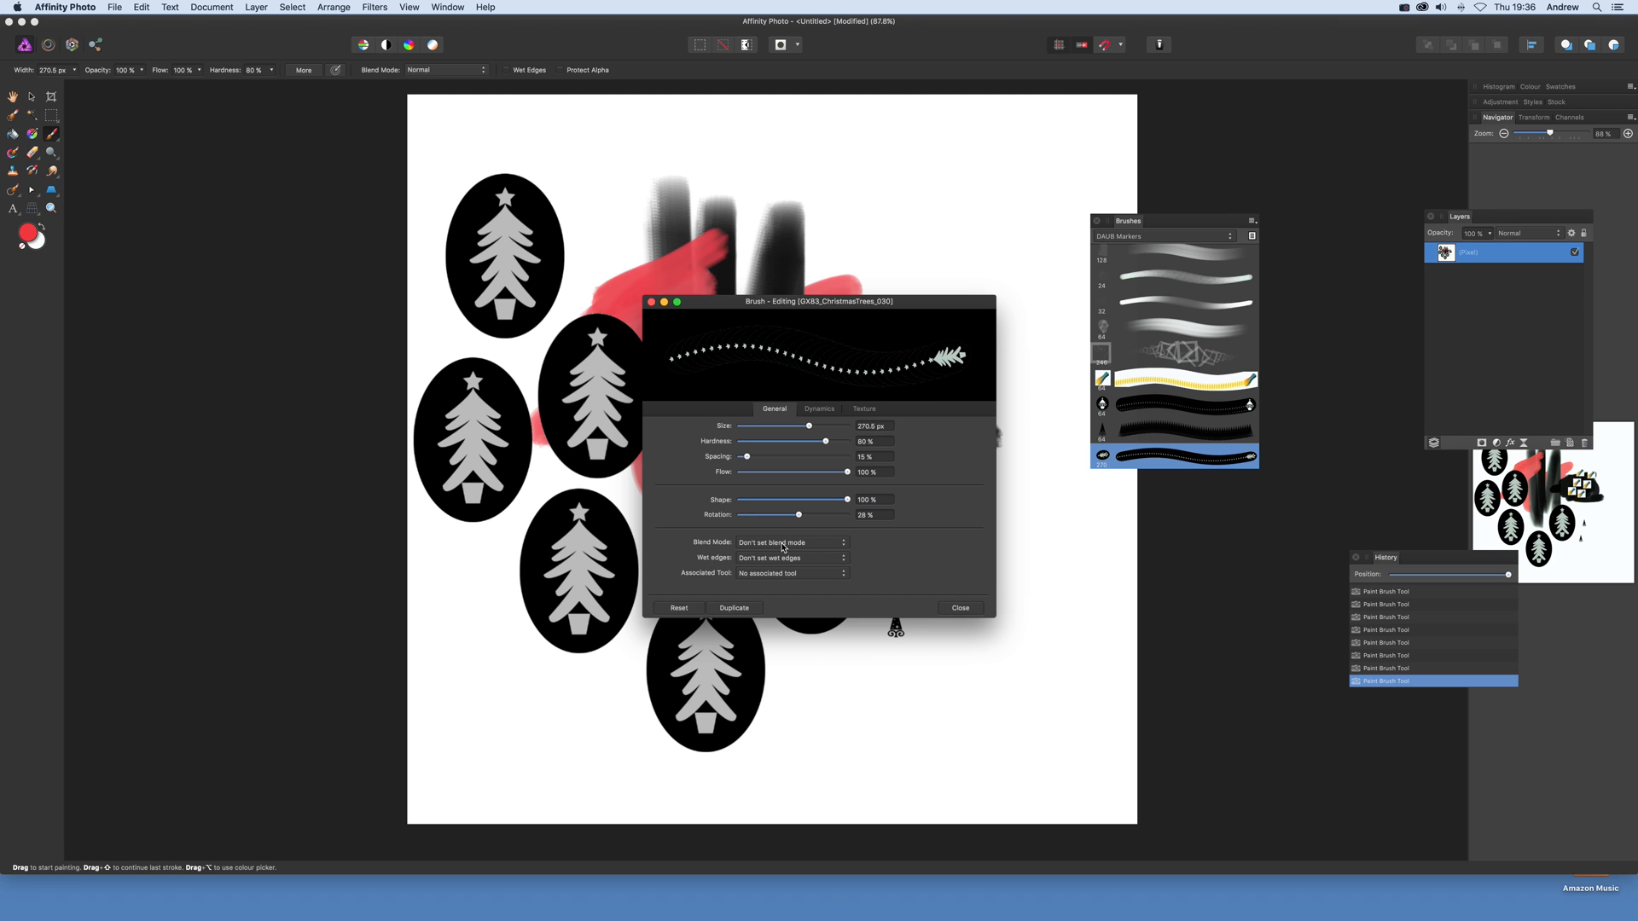
{"action": "mouse_move", "coordinate": [755, 545]}
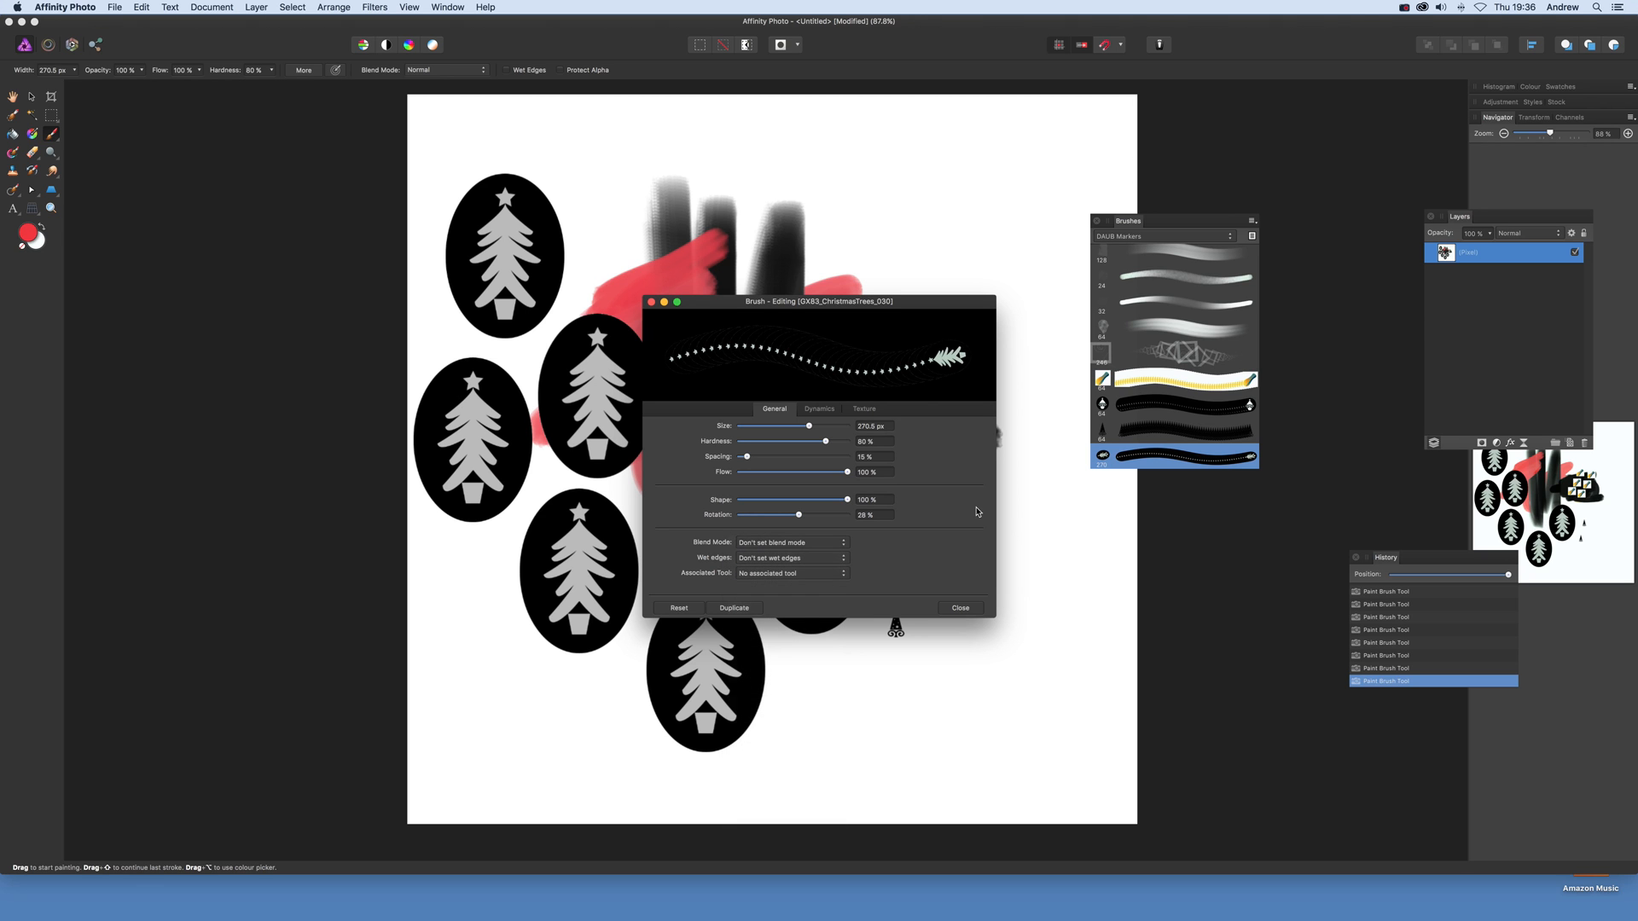
- Set Size Jitter to 67% under Dynamics, then view the Texture settings
{"action": "left_click", "coordinate": [819, 408]}
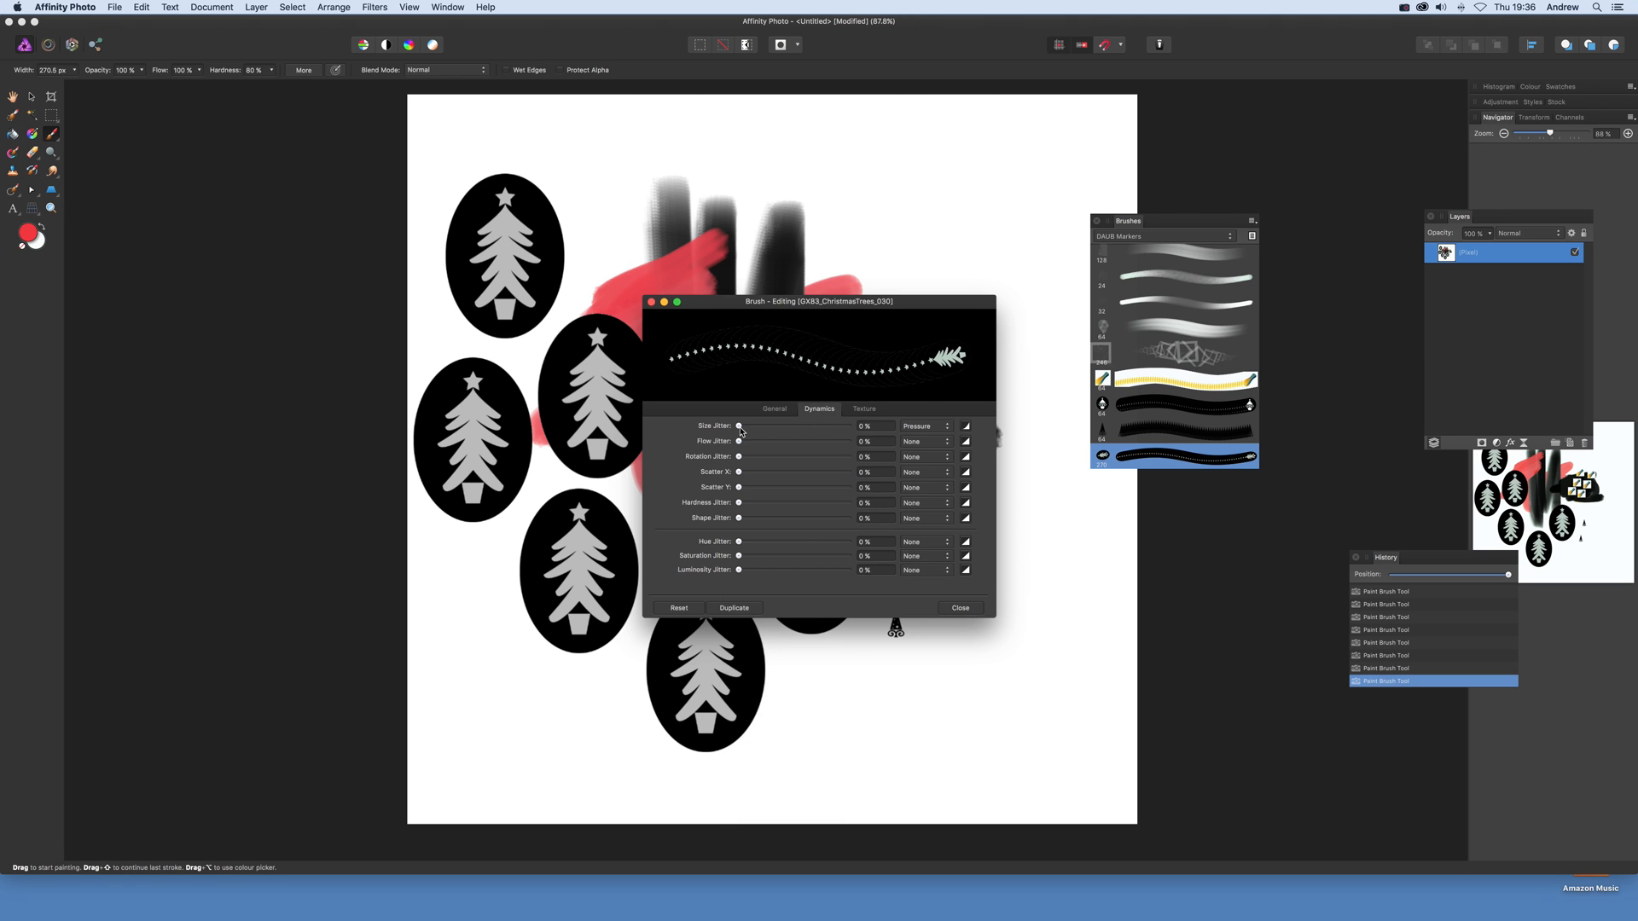
{"action": "left_click_drag", "start_coordinate": [740, 426], "coordinate": [811, 427]}
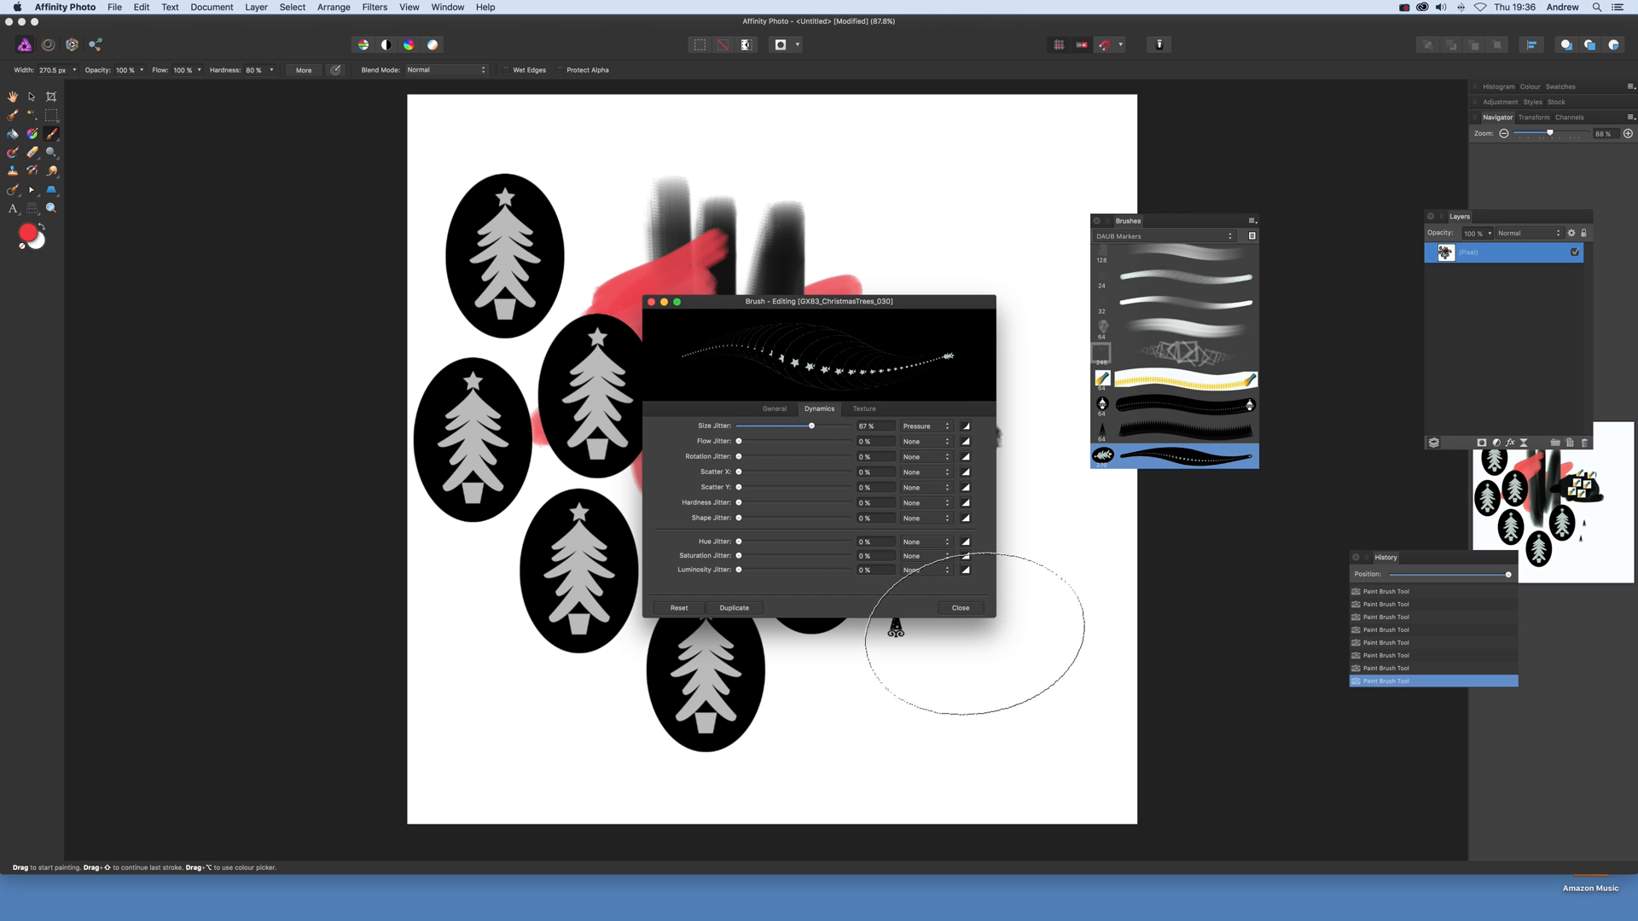
{"action": "left_click", "coordinate": [863, 409]}
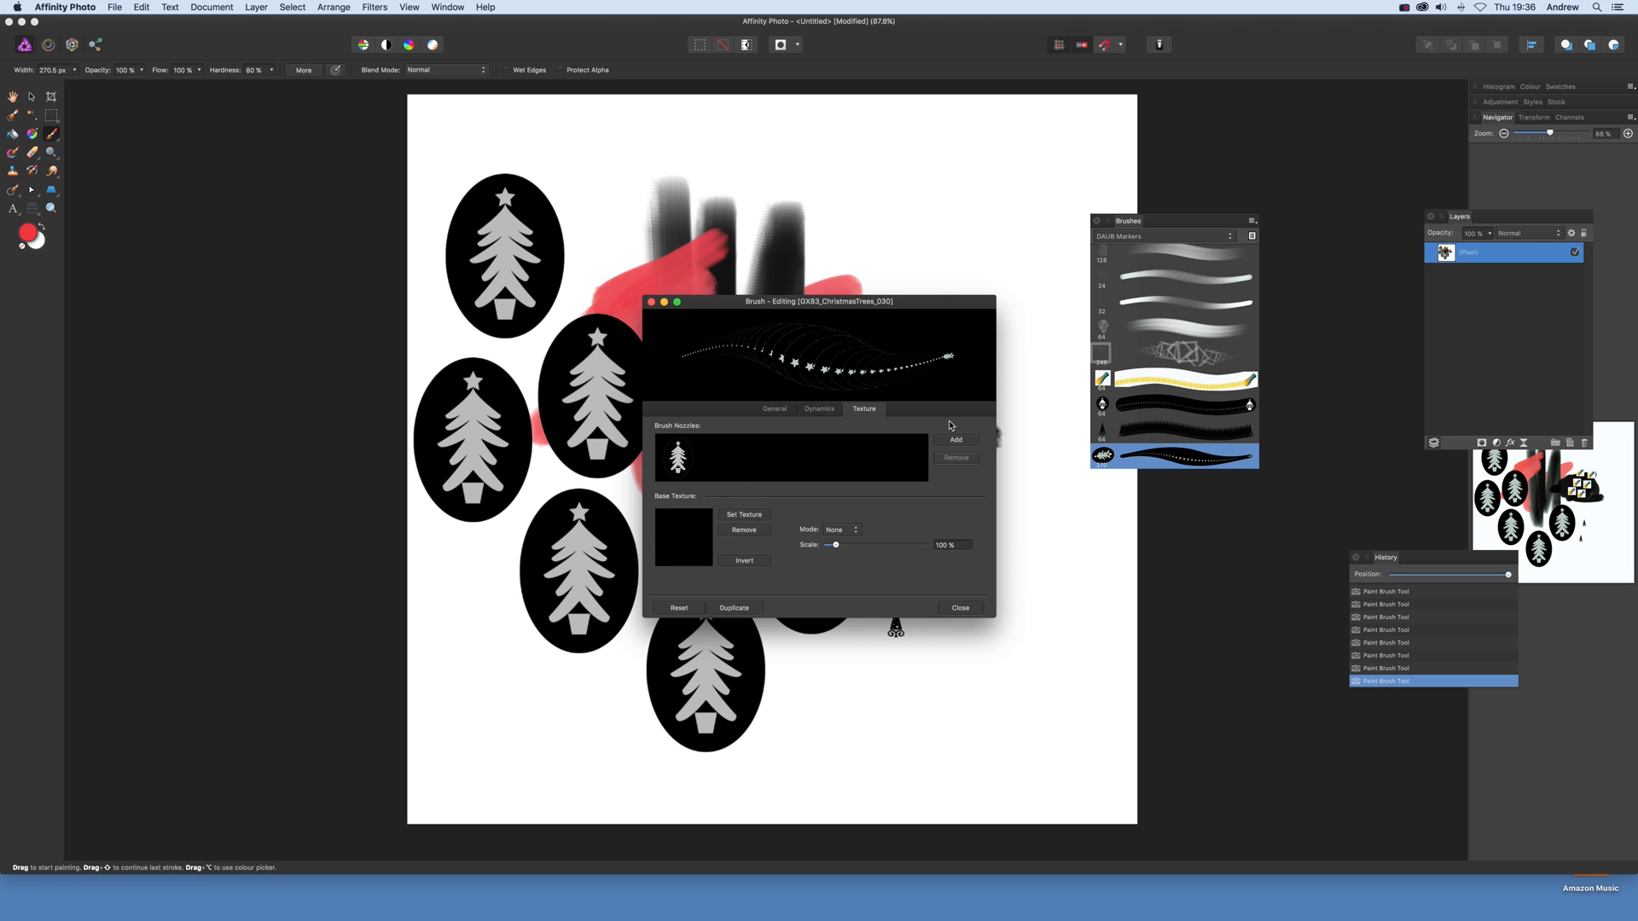
{"action": "mouse_move", "coordinate": [955, 442]}
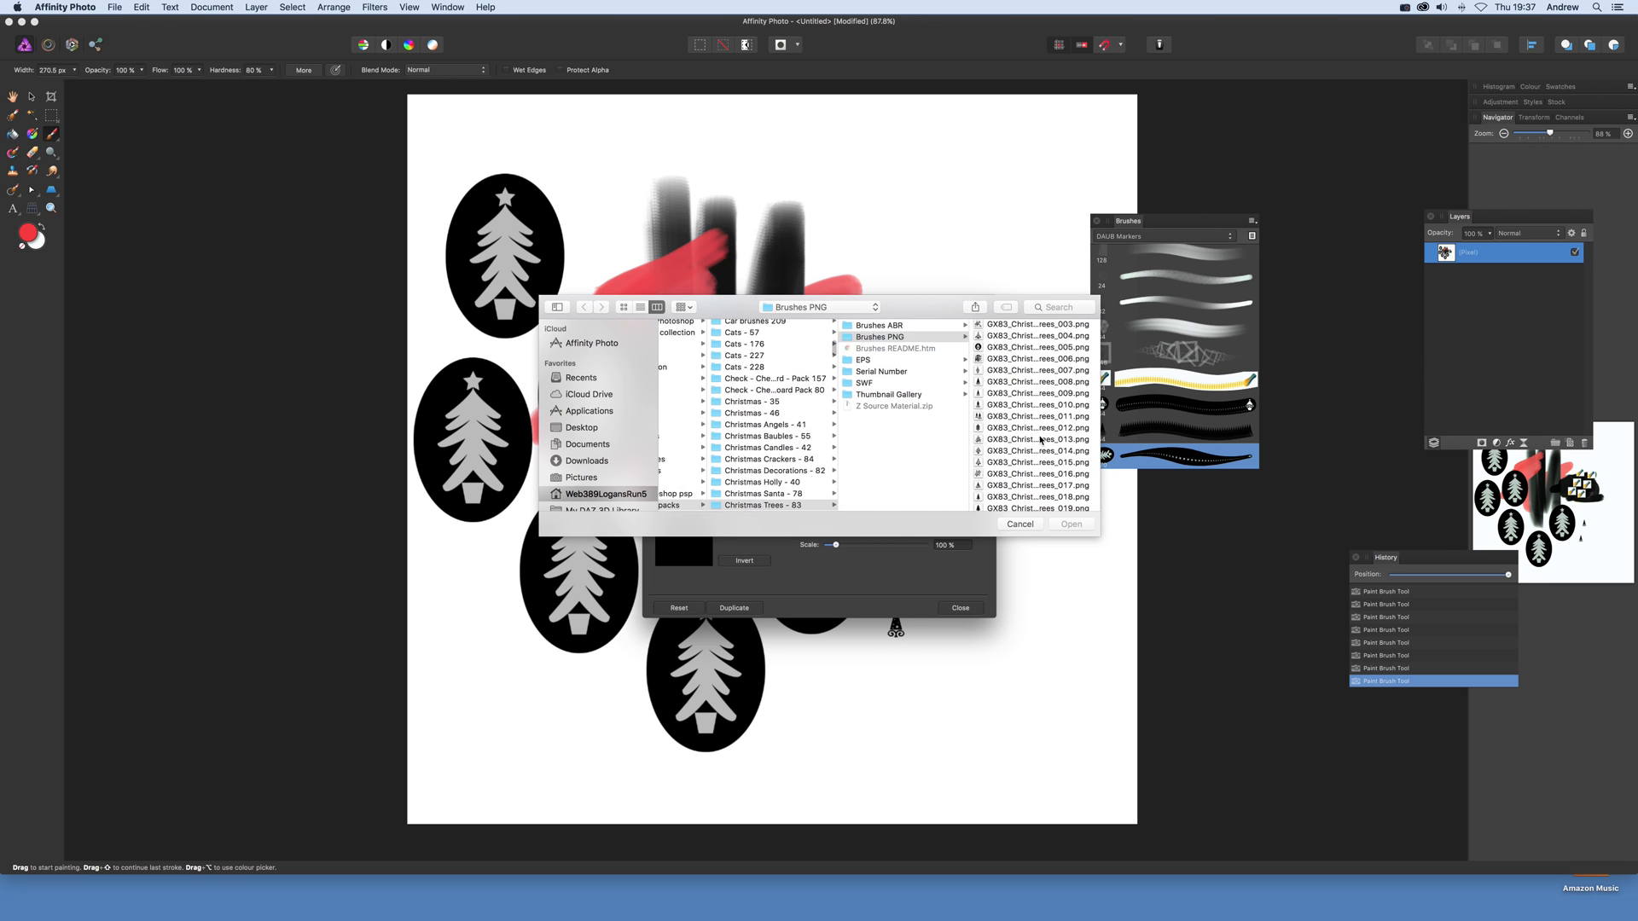
{"action": "left_click", "coordinate": [902, 439]}
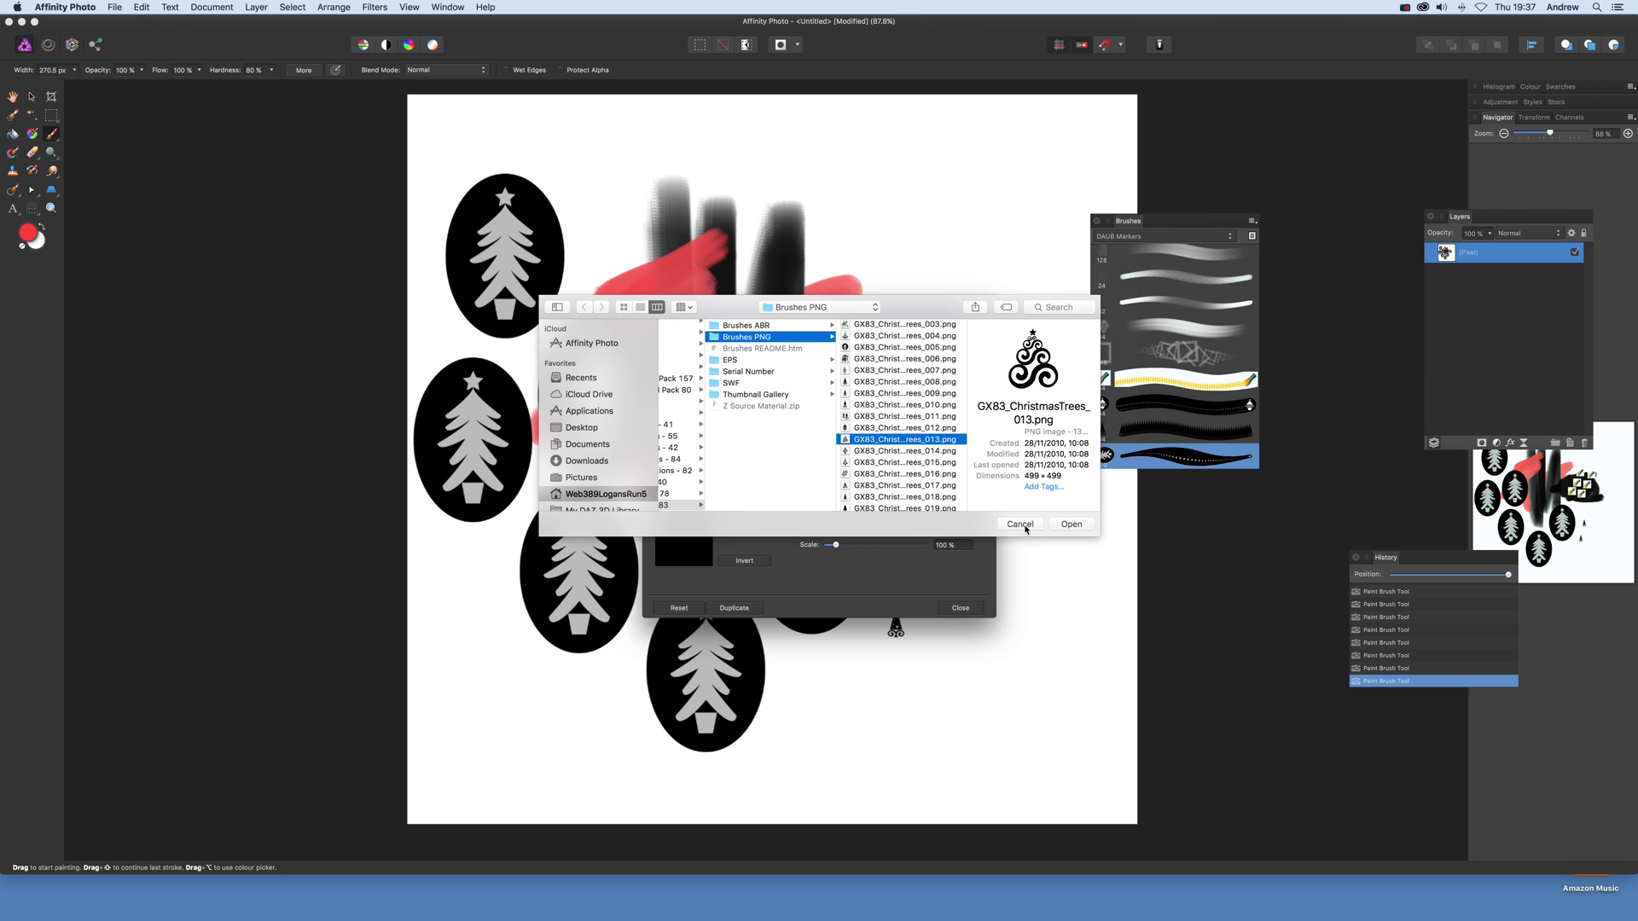
{"action": "left_click", "coordinate": [1070, 523]}
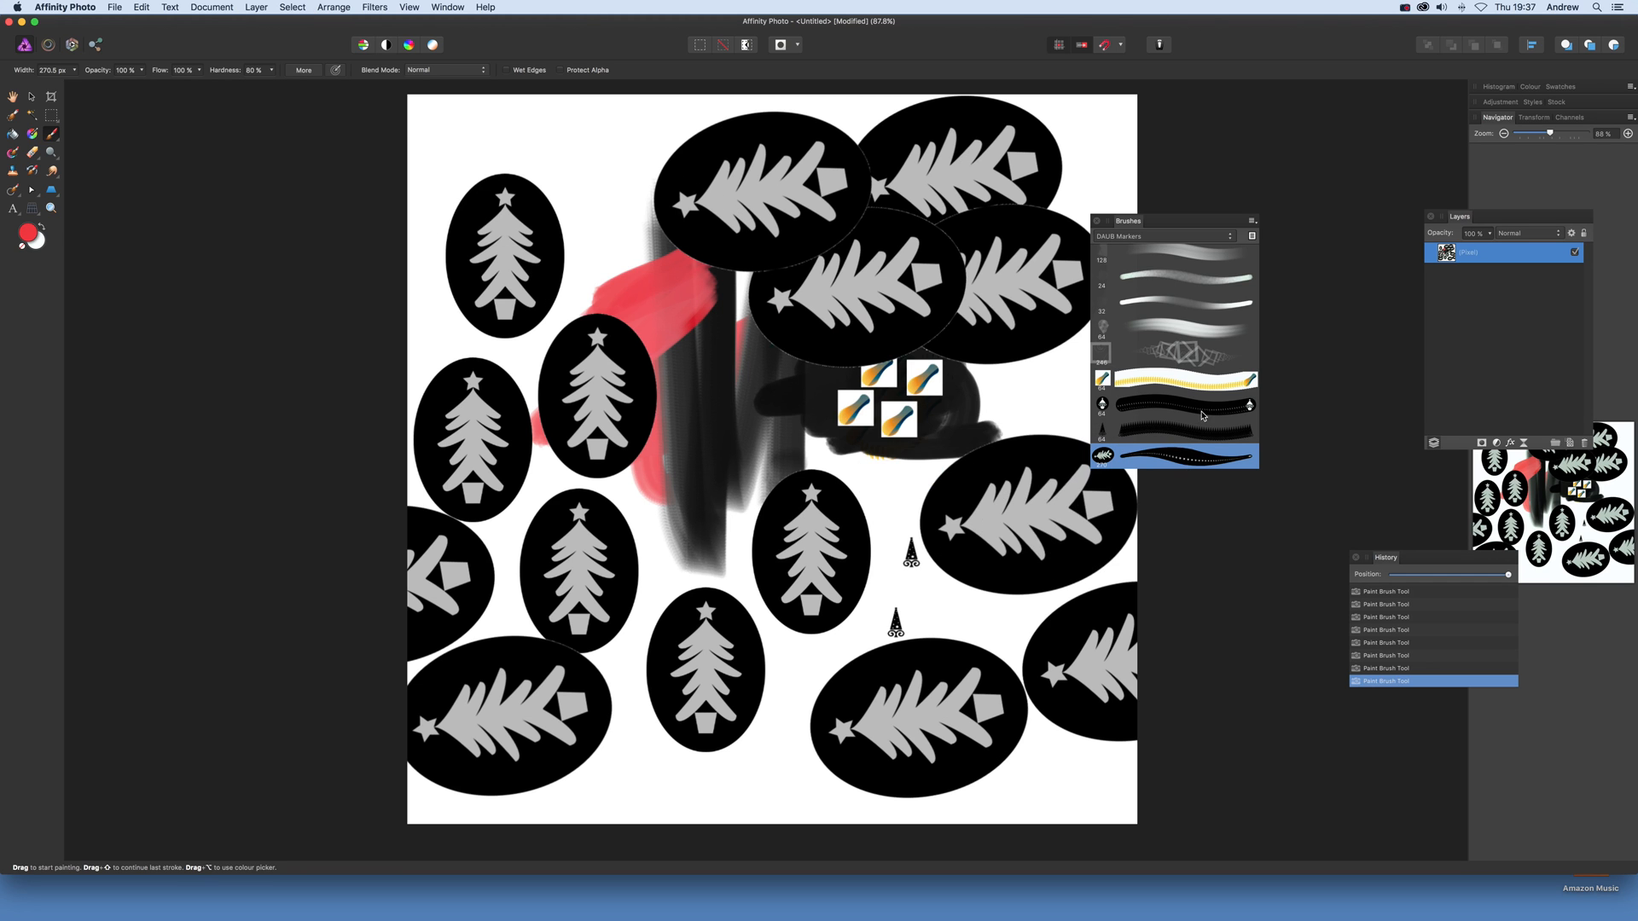
- Switch to the smaller 64 px Christmas tree brush
{"action": "left_click", "coordinate": [1173, 429]}
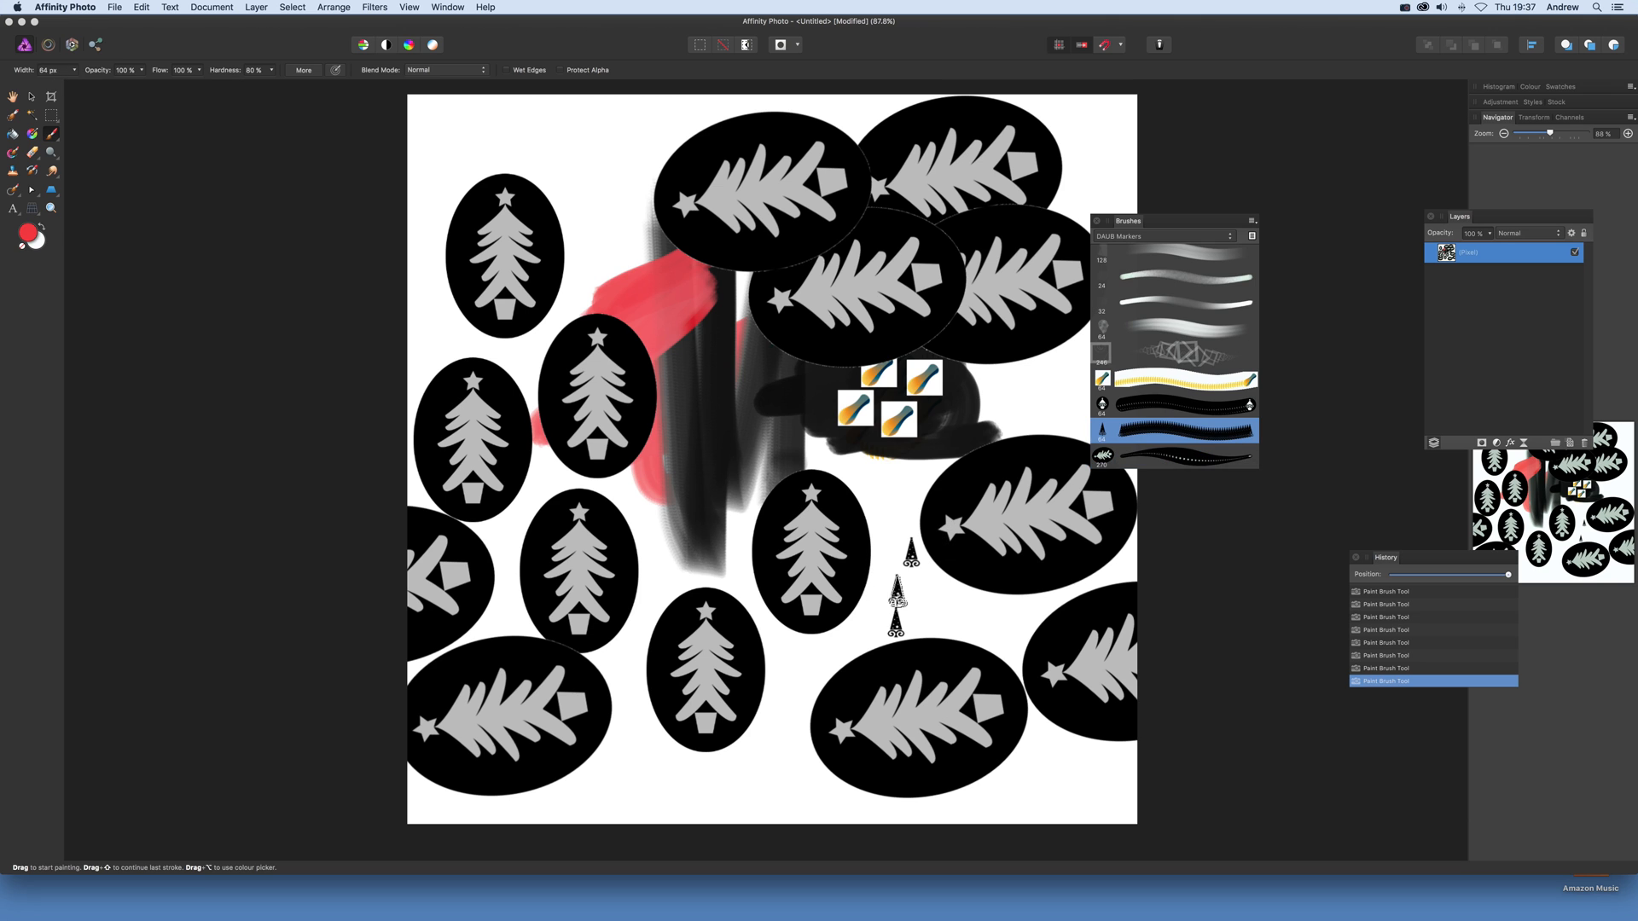